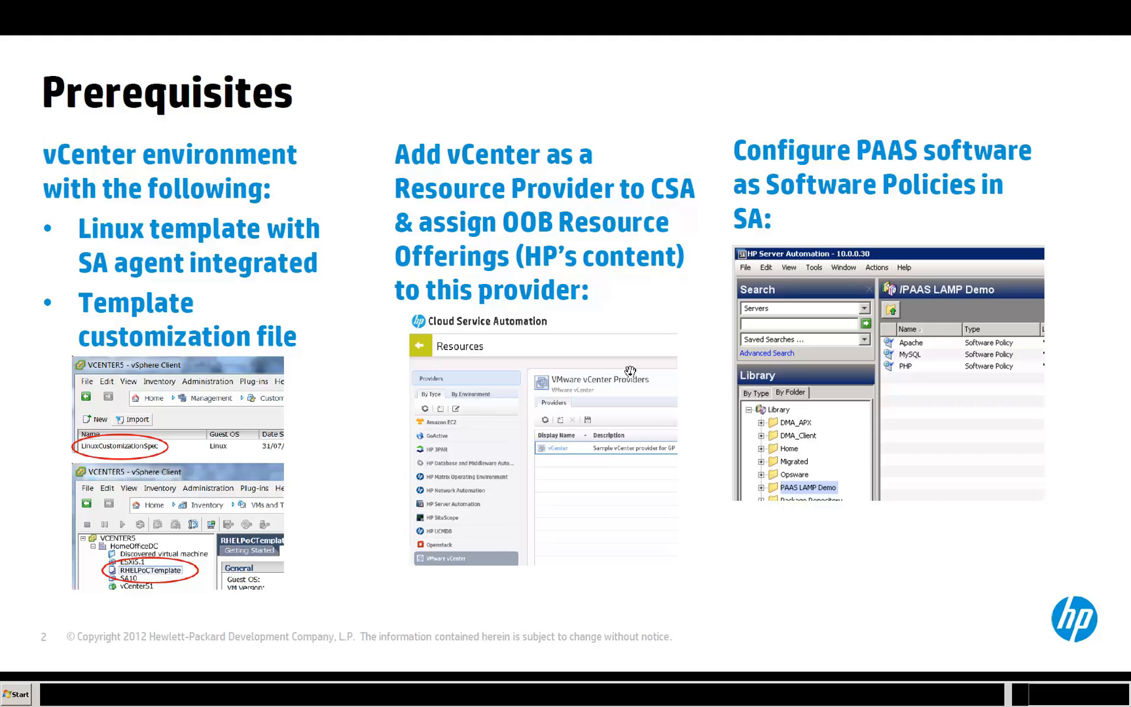
Advance the slideshow past the Prerequisites slide to the CSA sign-in page.
left_click(15, 694)
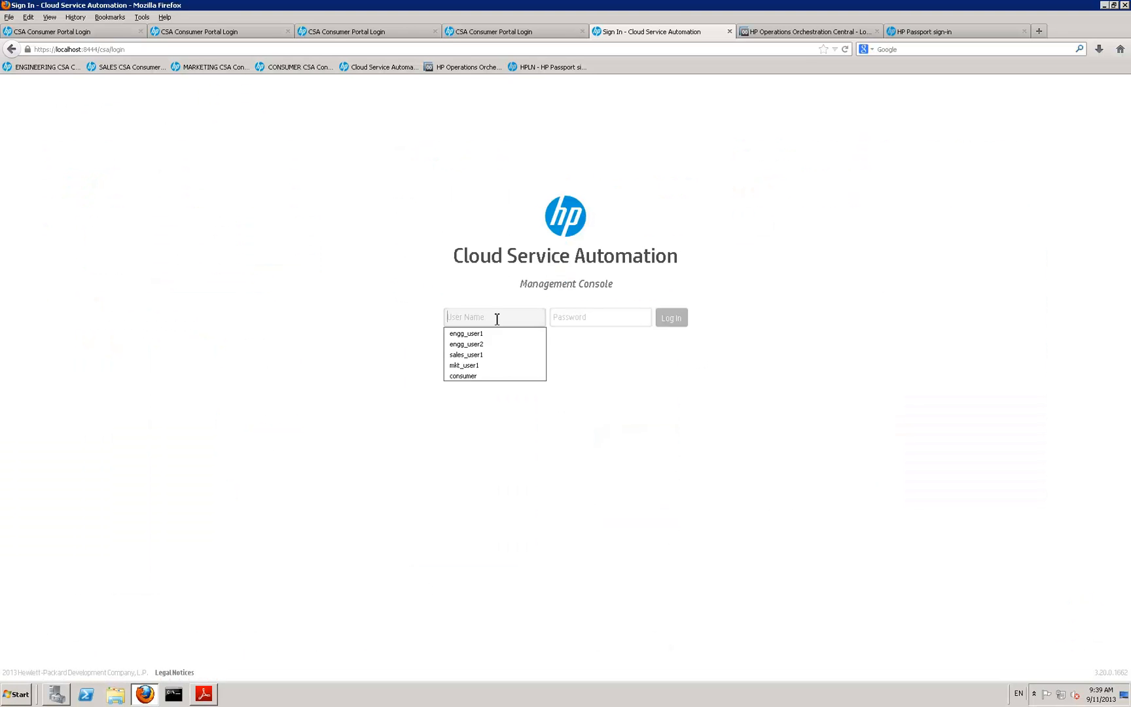
Log in to the Management Console as admin.
type("admin")
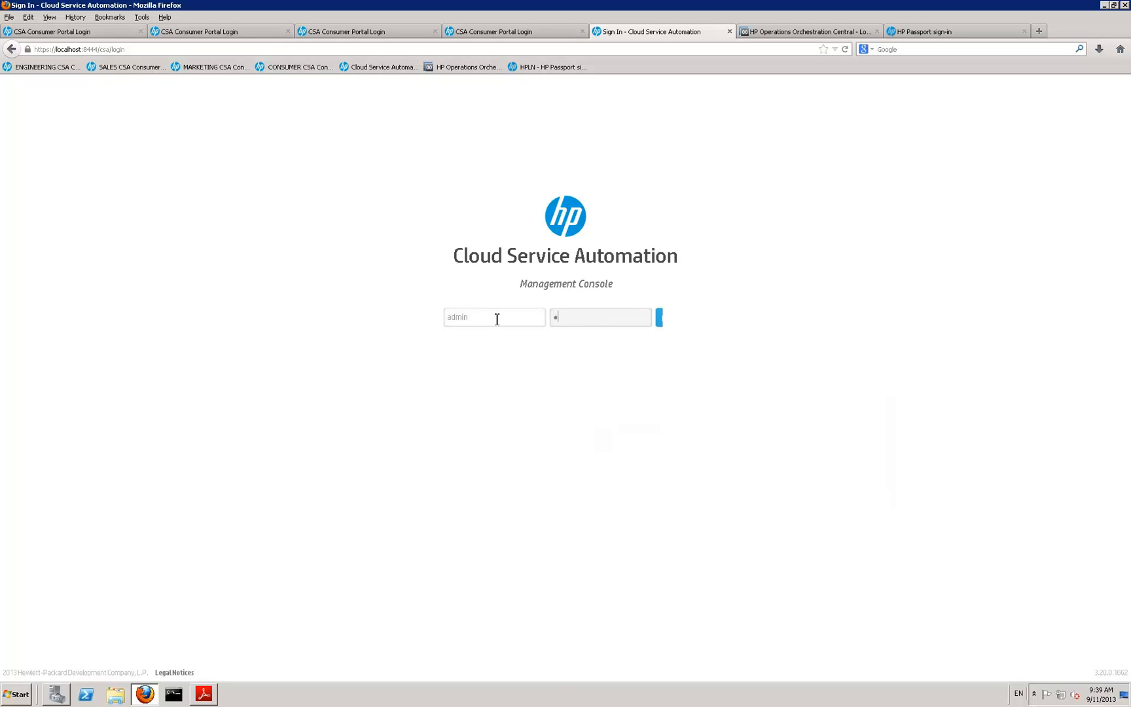
left_click(658, 317)
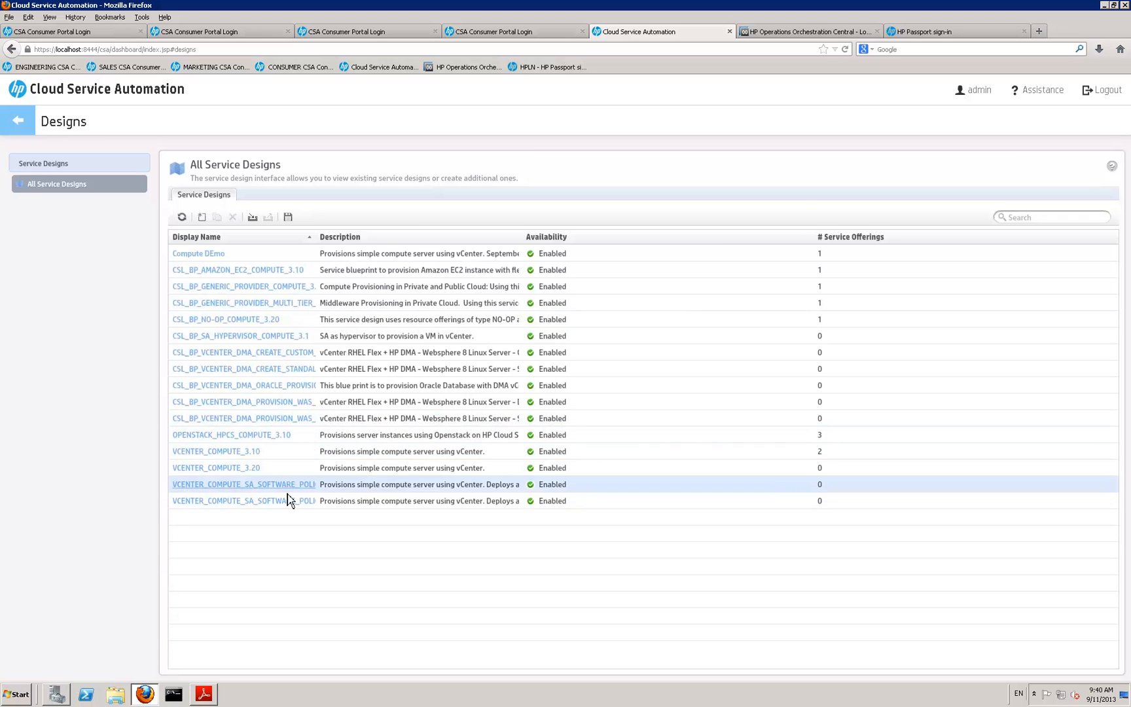
mouse_move(339, 237)
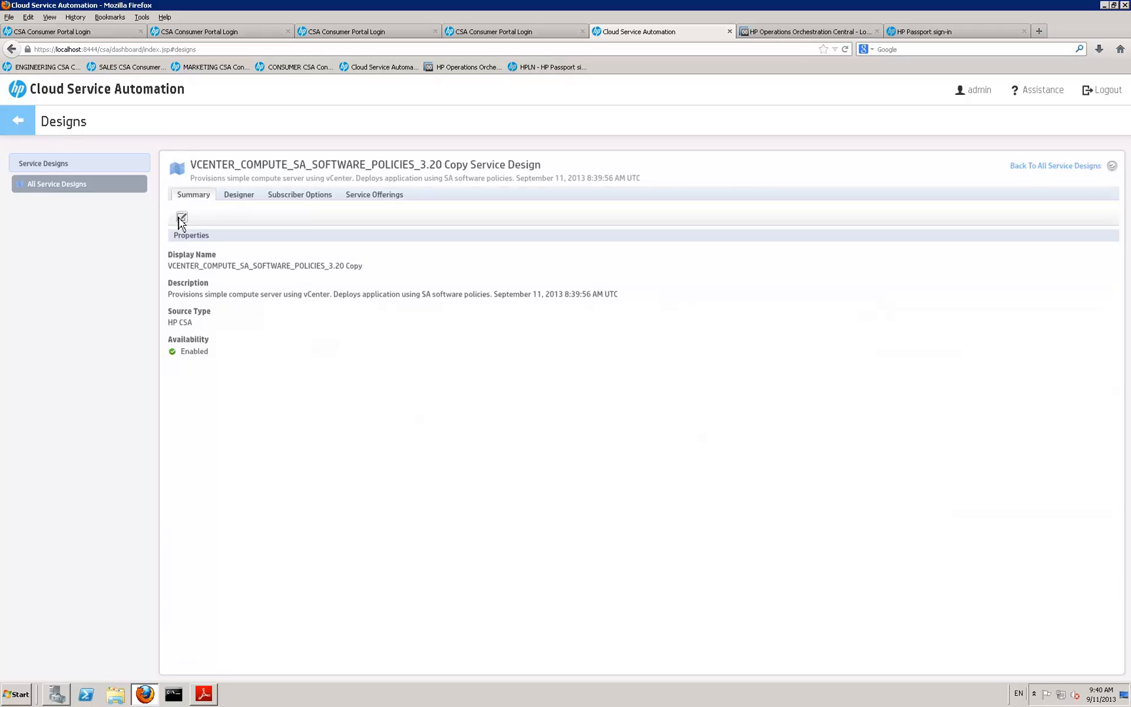
Change the copied design's Display Name to PAAS, save it, and show its Designer topology.
left_click(181, 218)
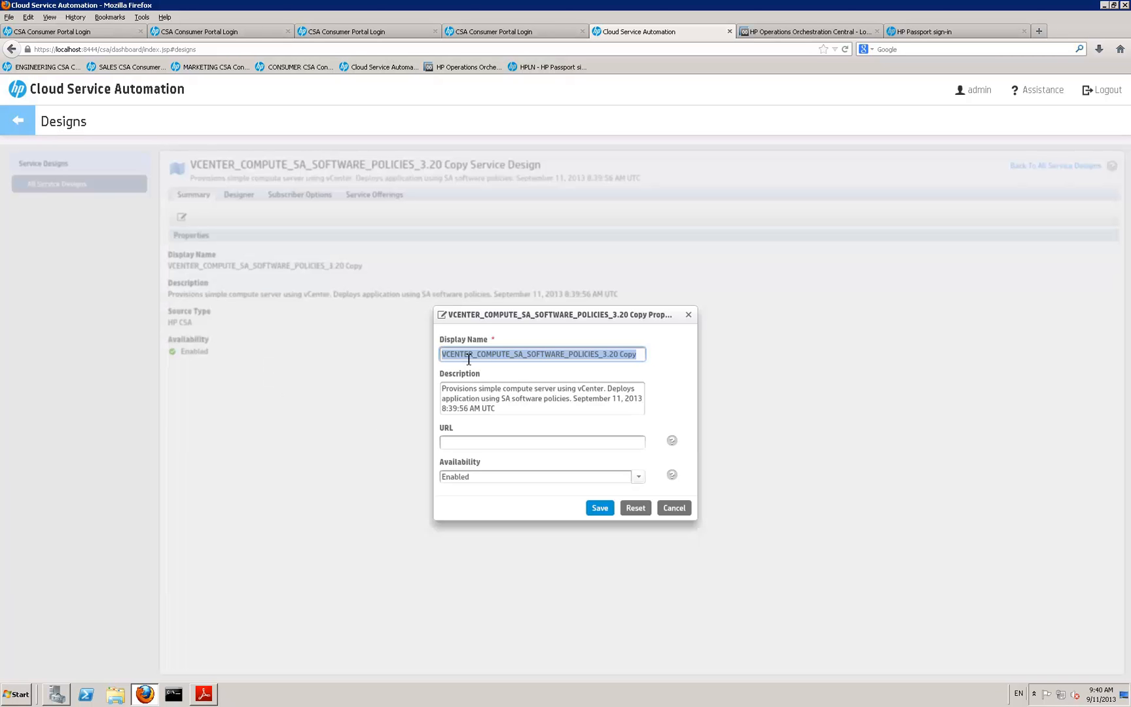
type("PASS")
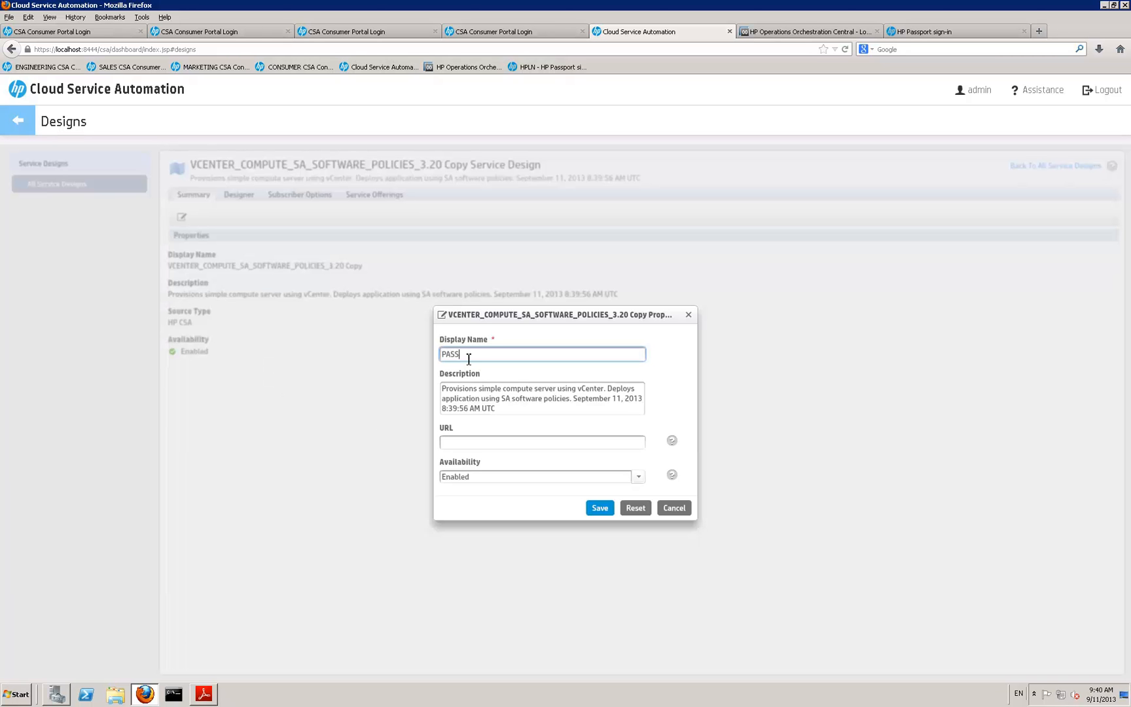
key("BackSpace")
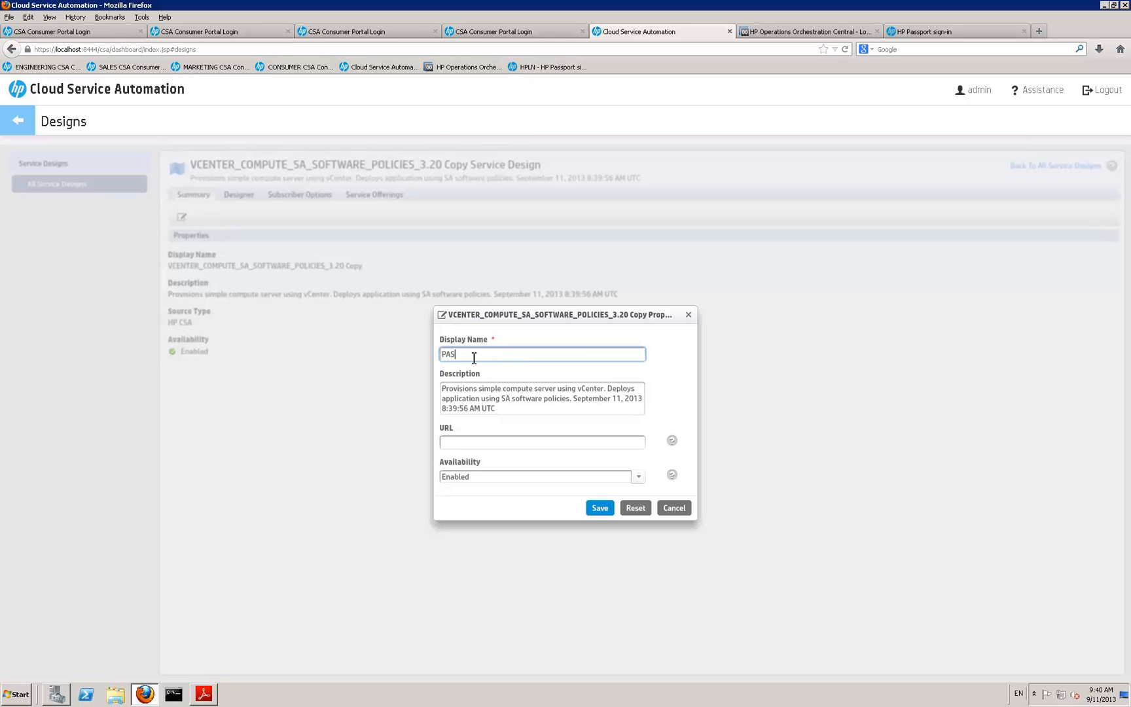
type("A")
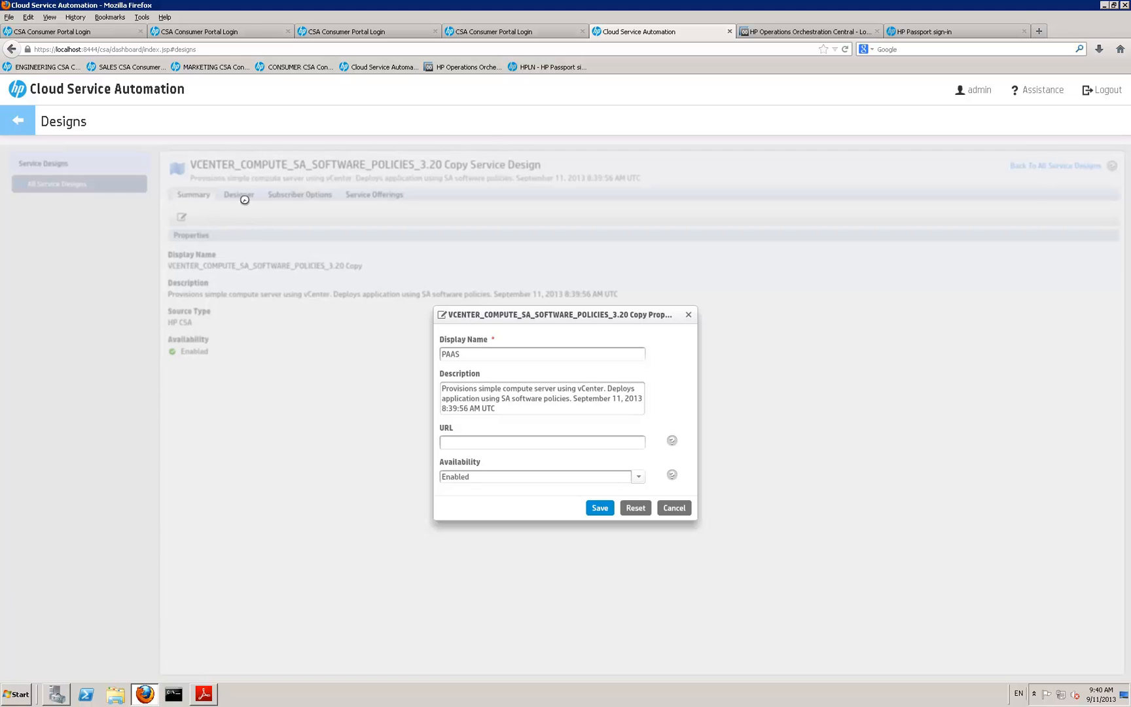
left_click(600, 507)
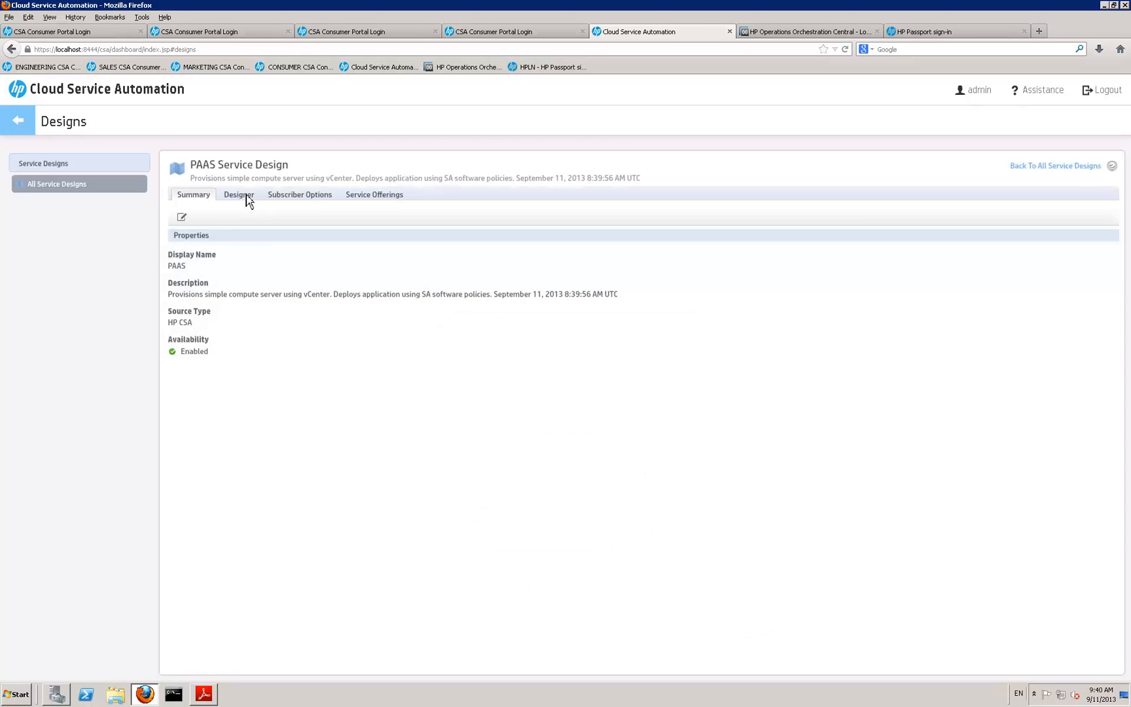
left_click(239, 194)
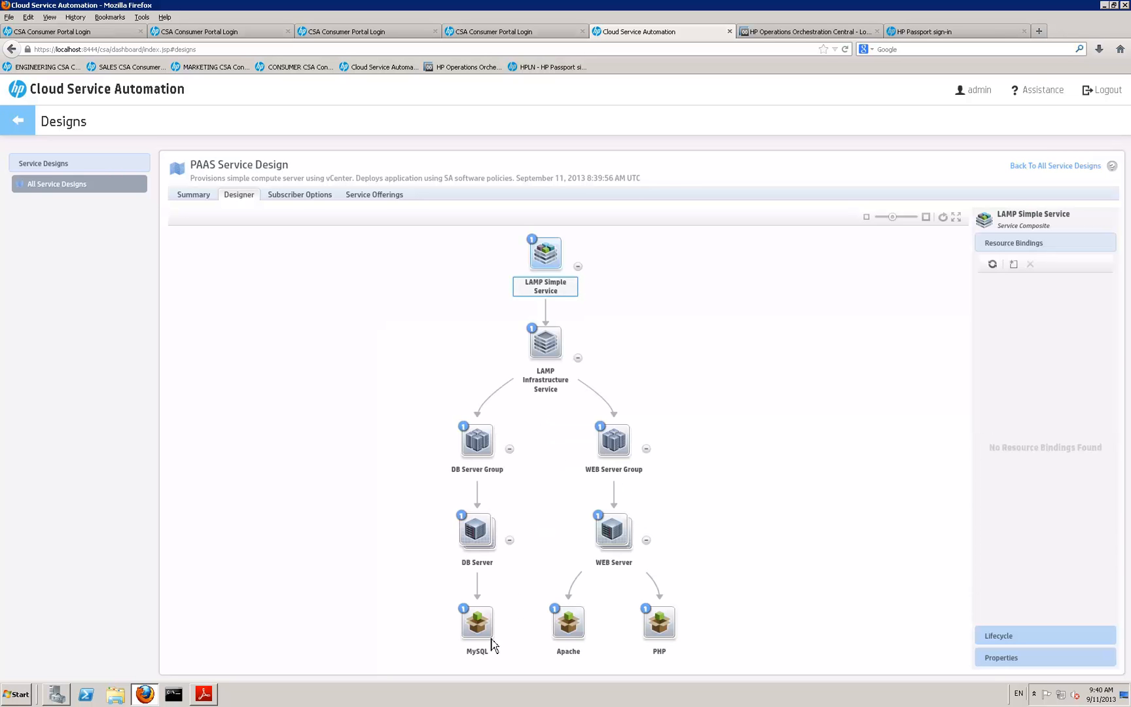
Give the DB Server's customSpec property the value LinuxCustomizationSpec and save it.
left_click(476, 531)
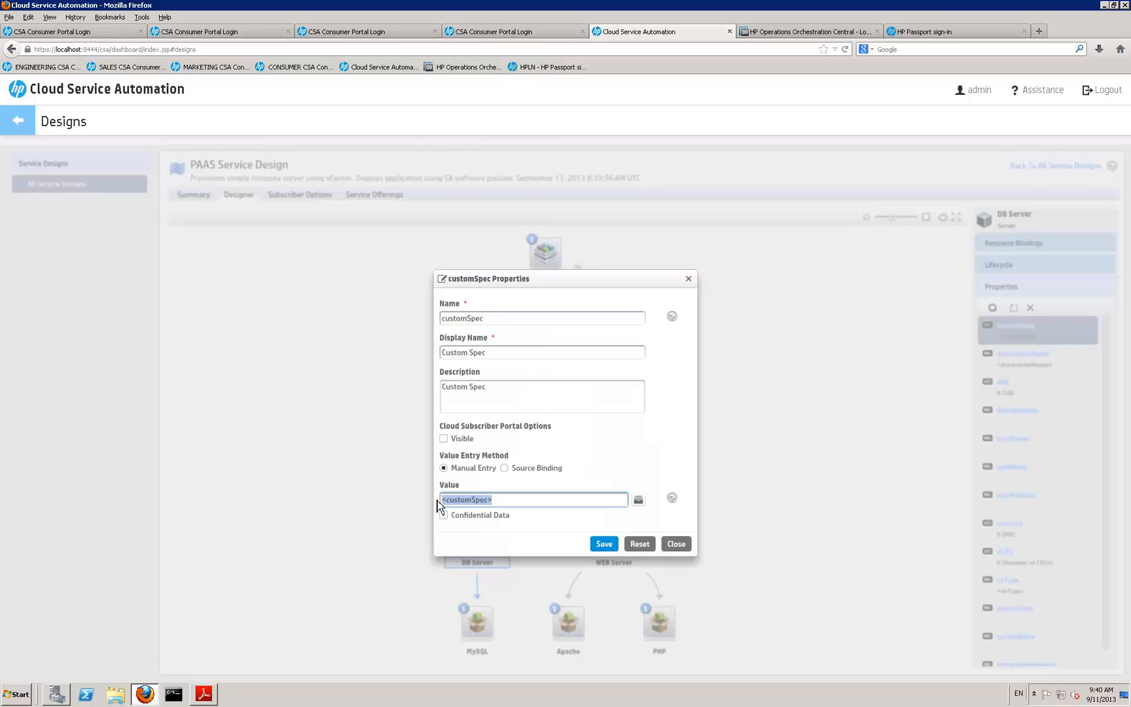
type("LinuxCustom")
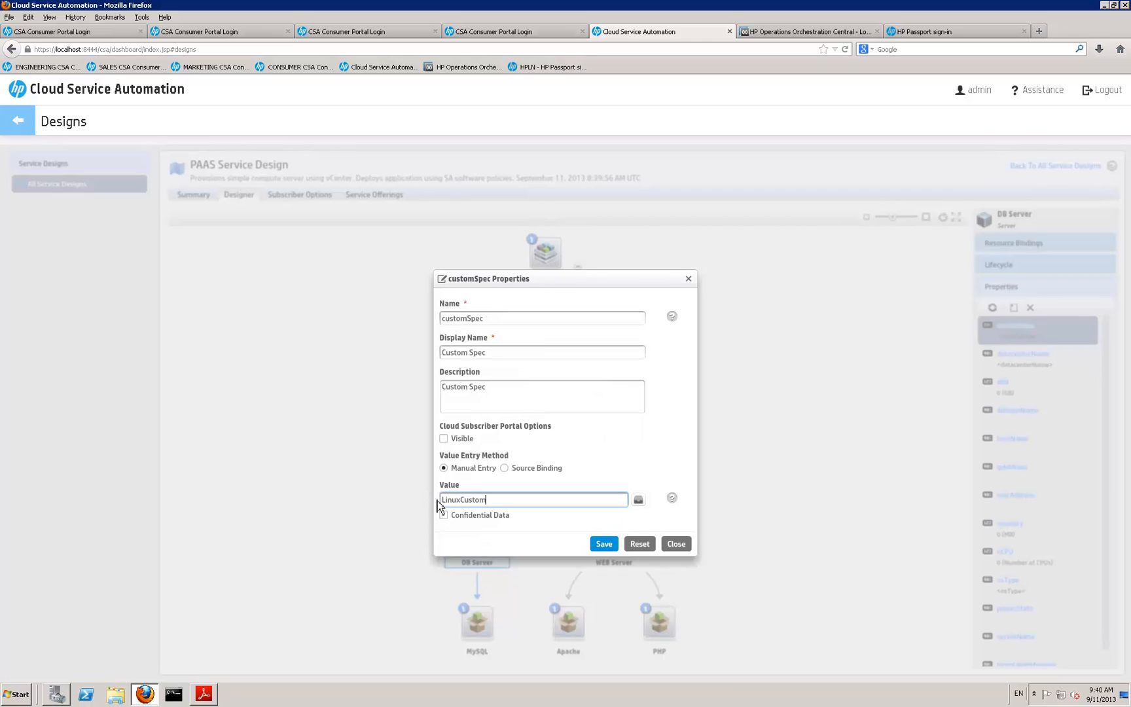
type("ization")
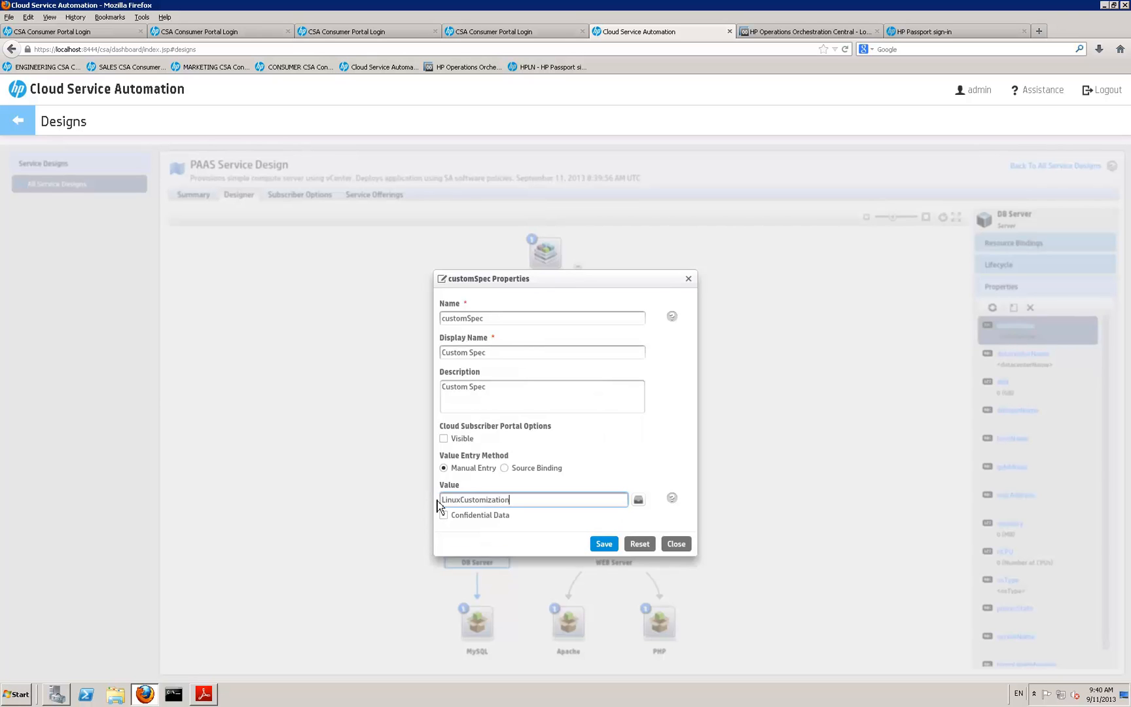
type("Spec")
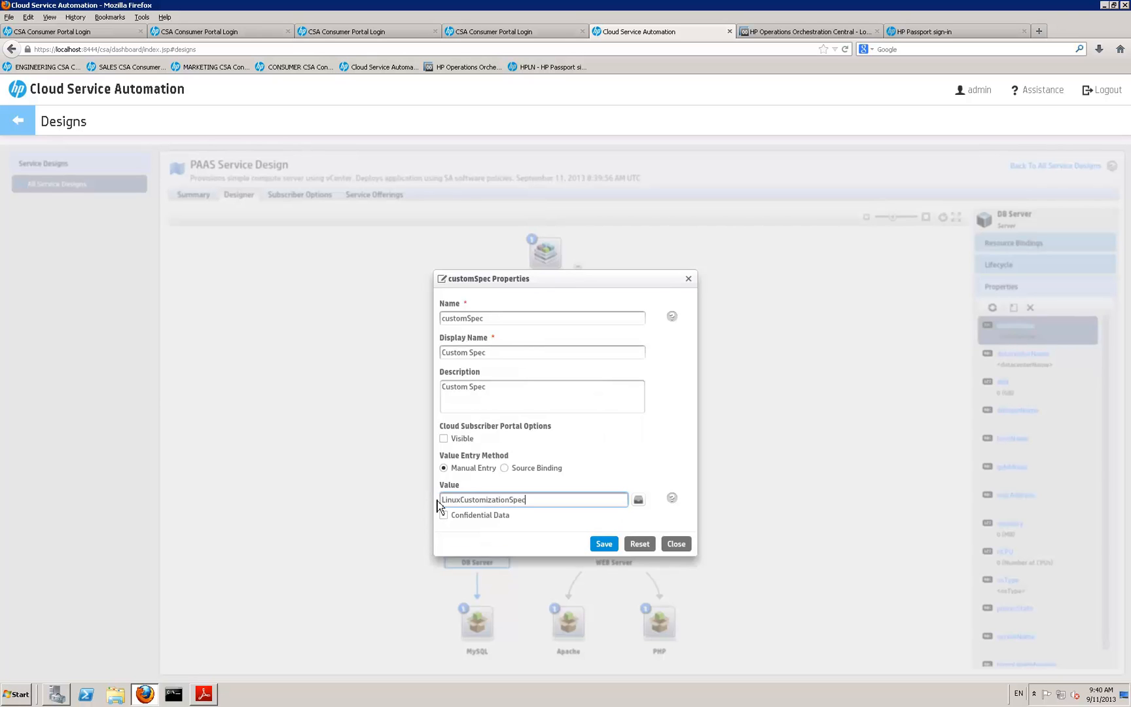
left_click(674, 543)
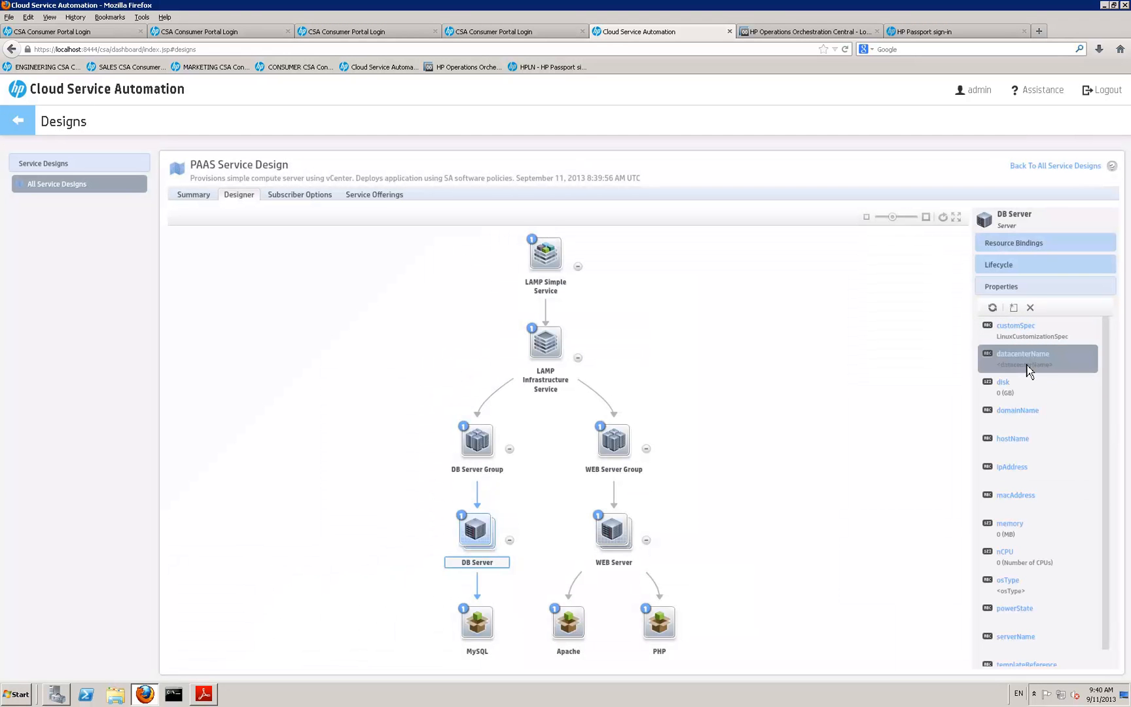
Set the DB Server's datacenterName to HomeOfficeDC.
double_click(1021, 353)
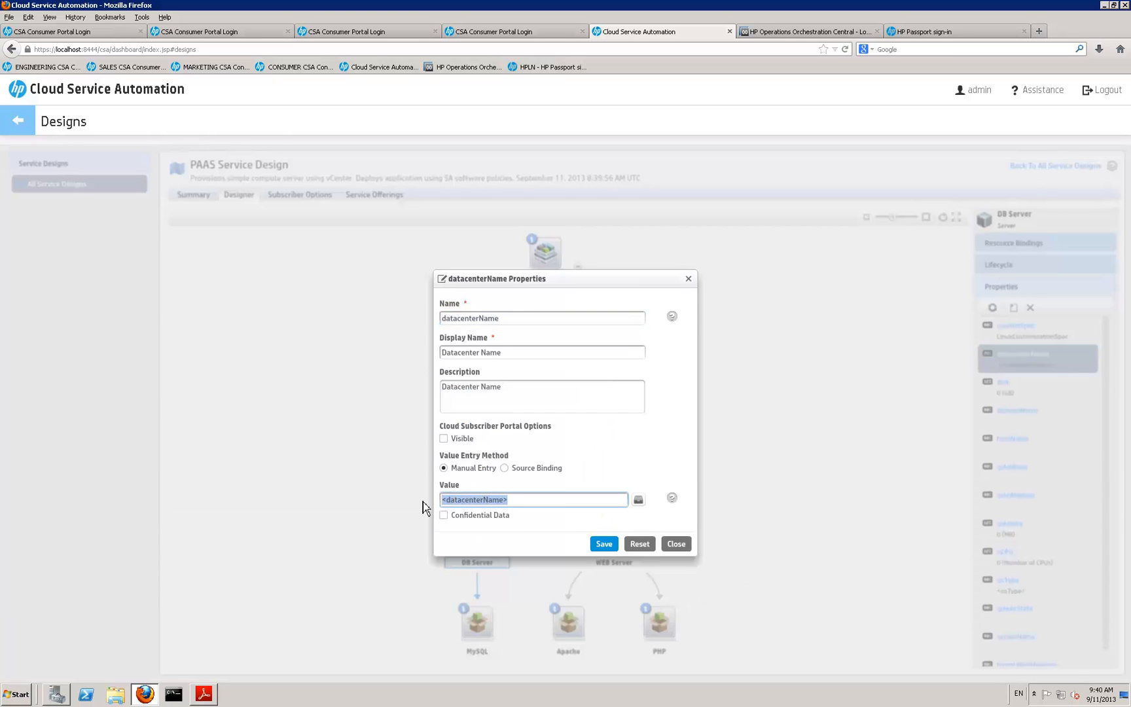
type("Home0")
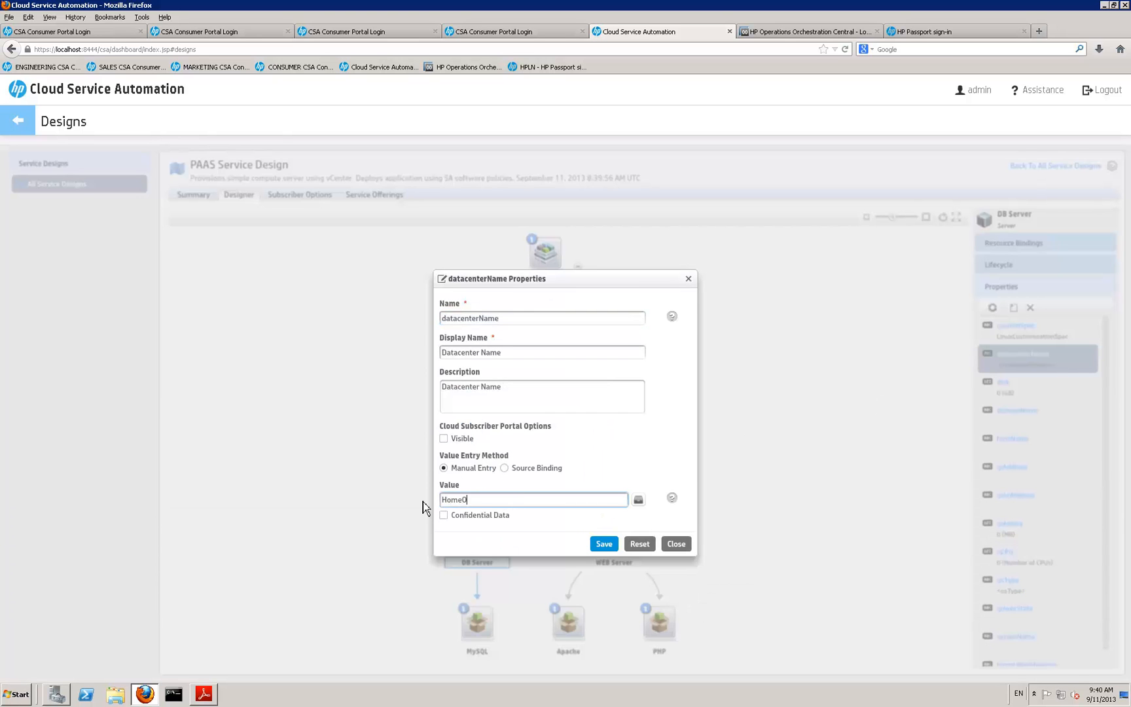
type("fficeDC")
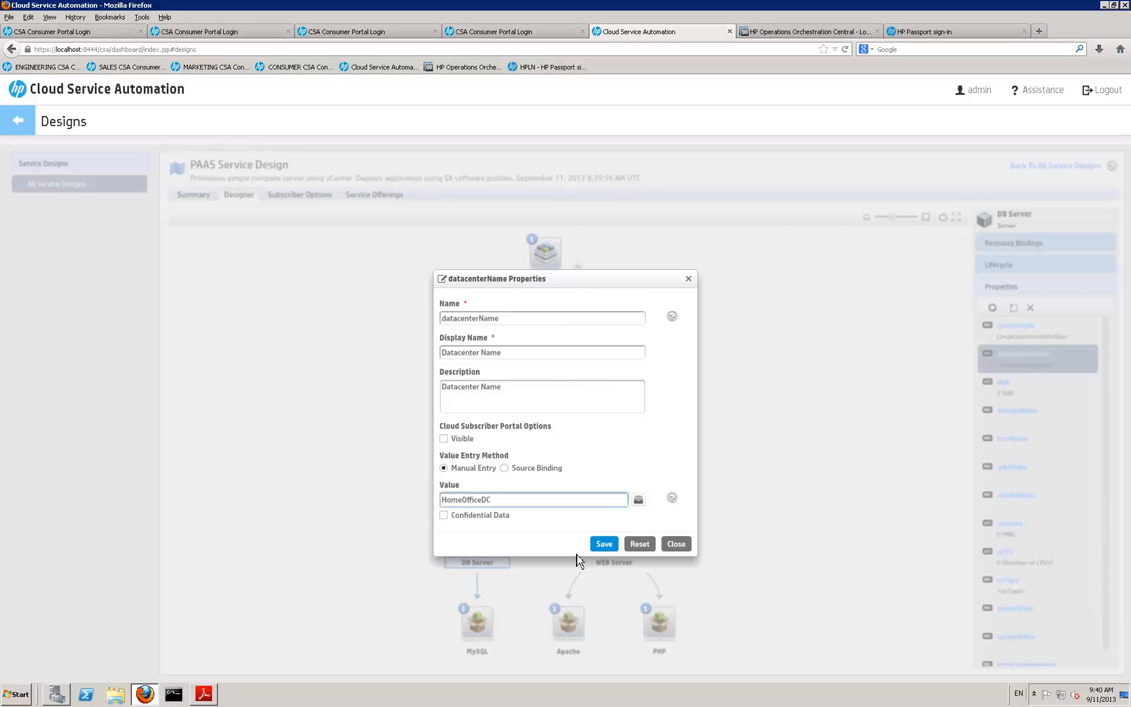
left_click(675, 543)
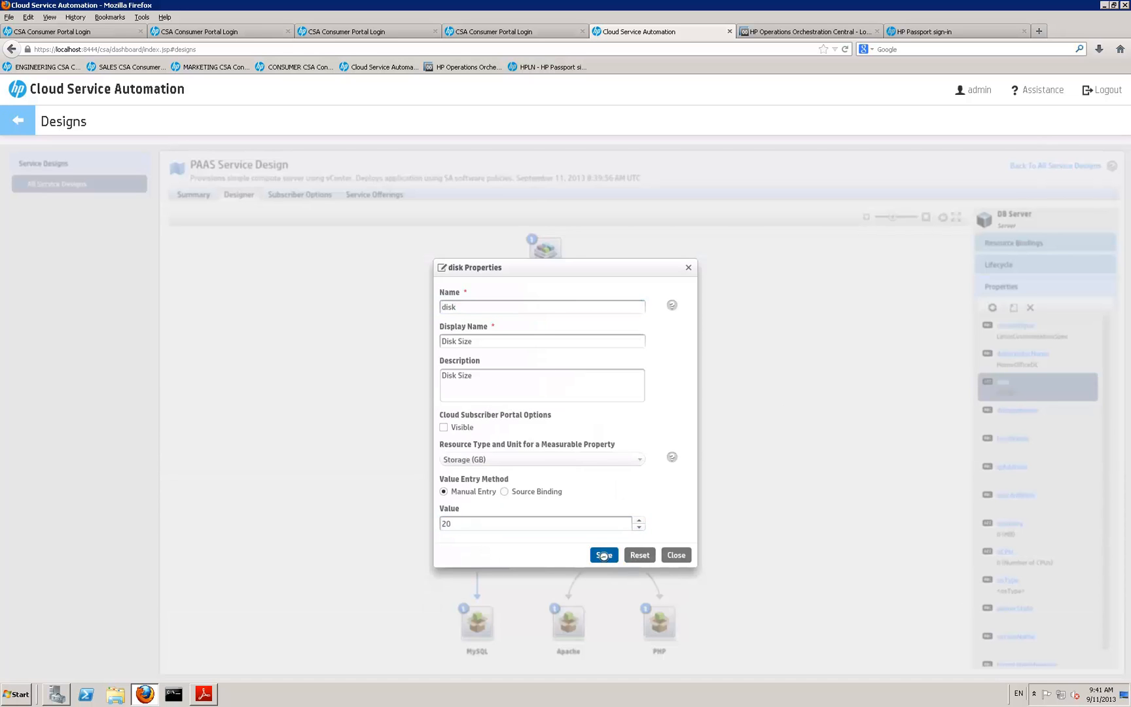
Set the DB Server's disk to 20 GB, memory to 1024 MB and nCPU to 1.
left_click(603, 555)
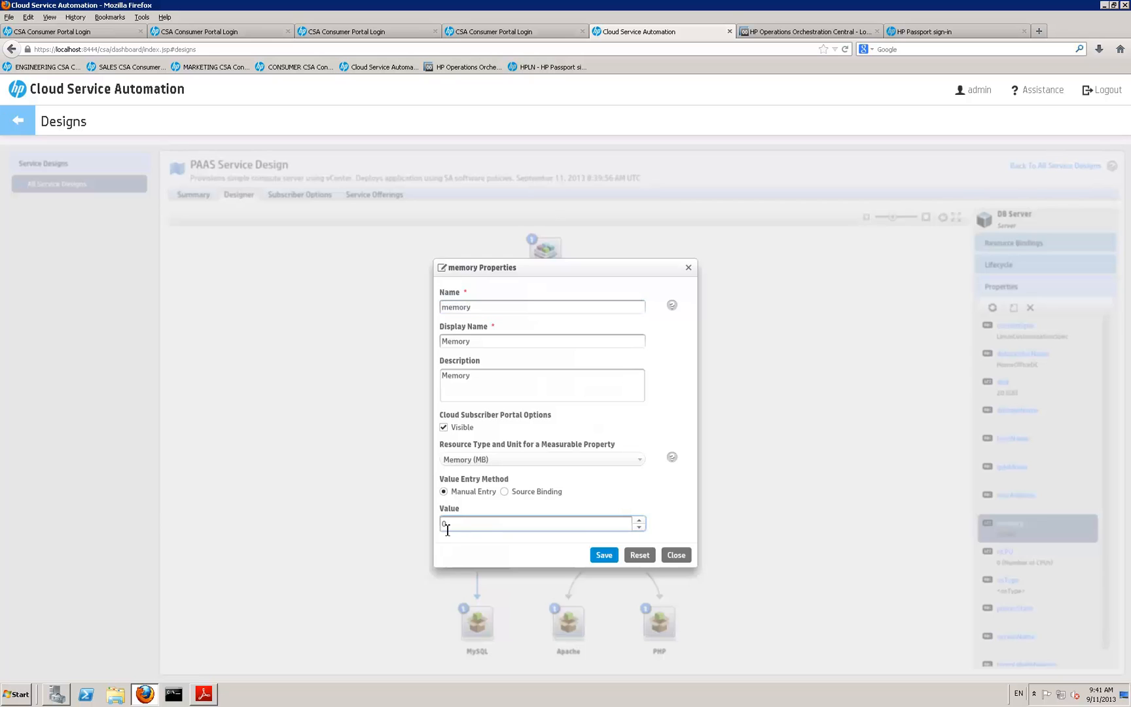
type("1024")
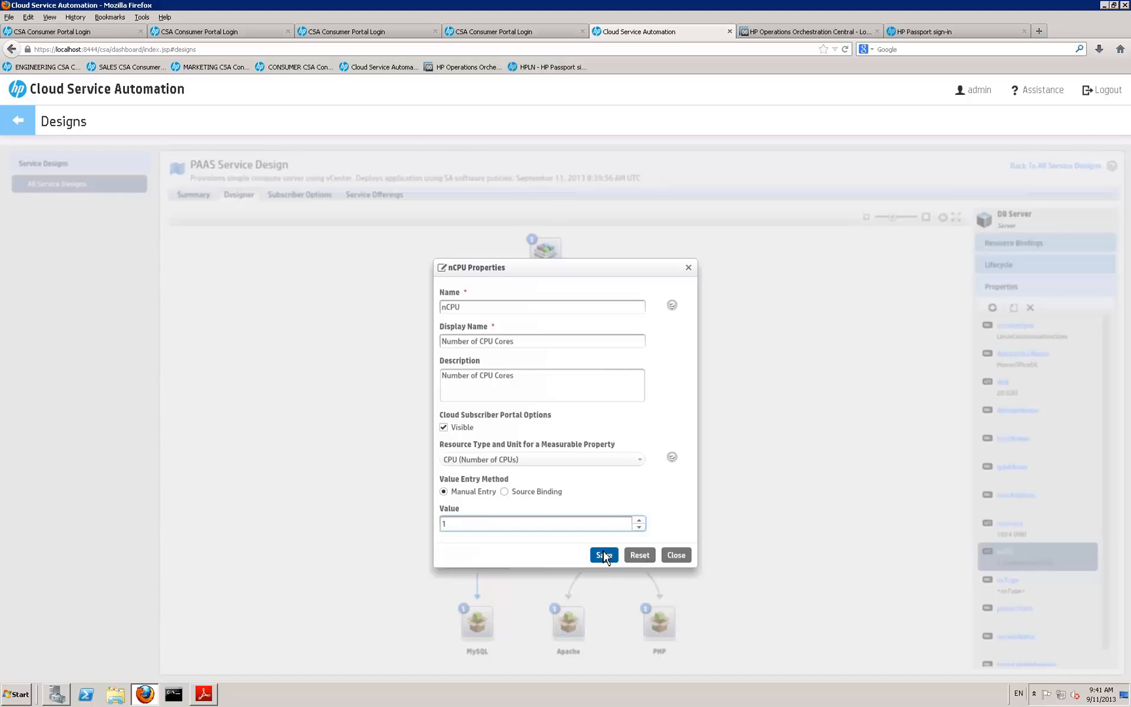
left_click(603, 555)
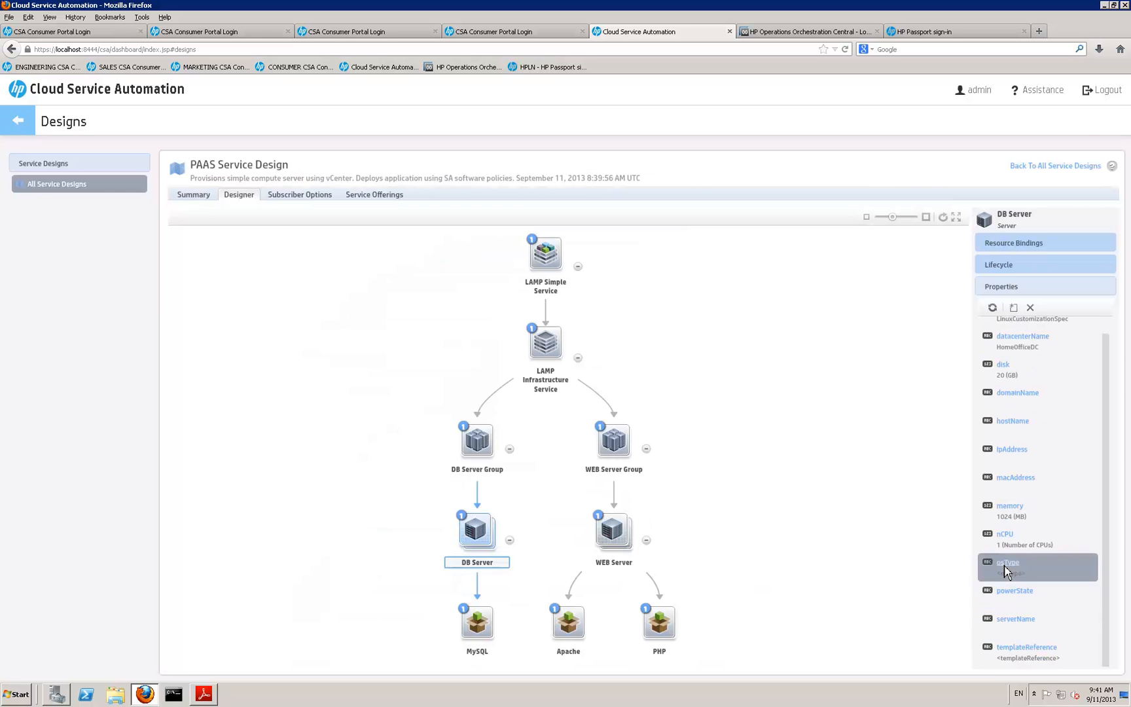
Set the DB Server's osType to Linux.
double_click(1009, 566)
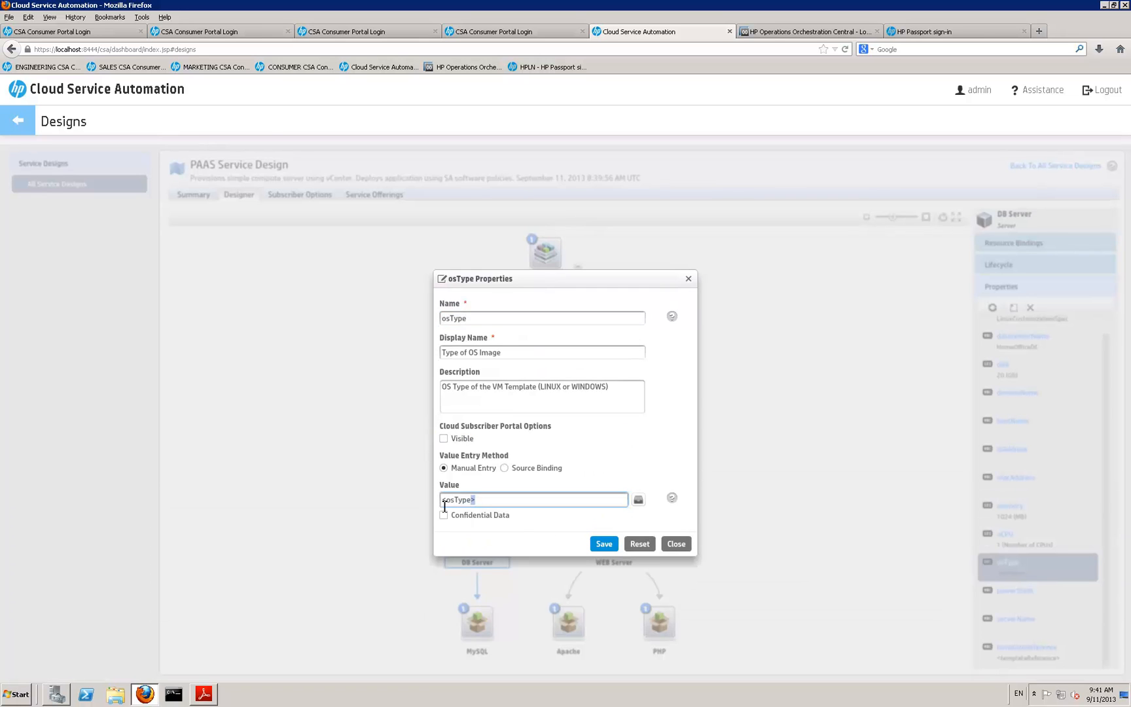
type("Linux")
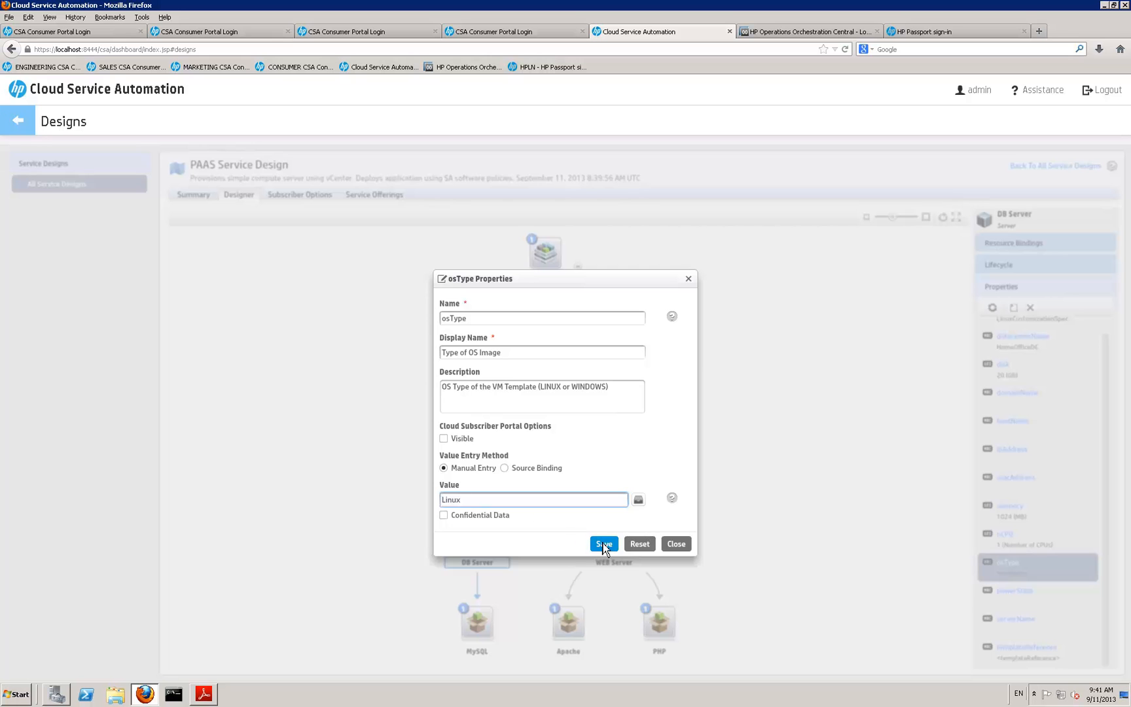
left_click(604, 544)
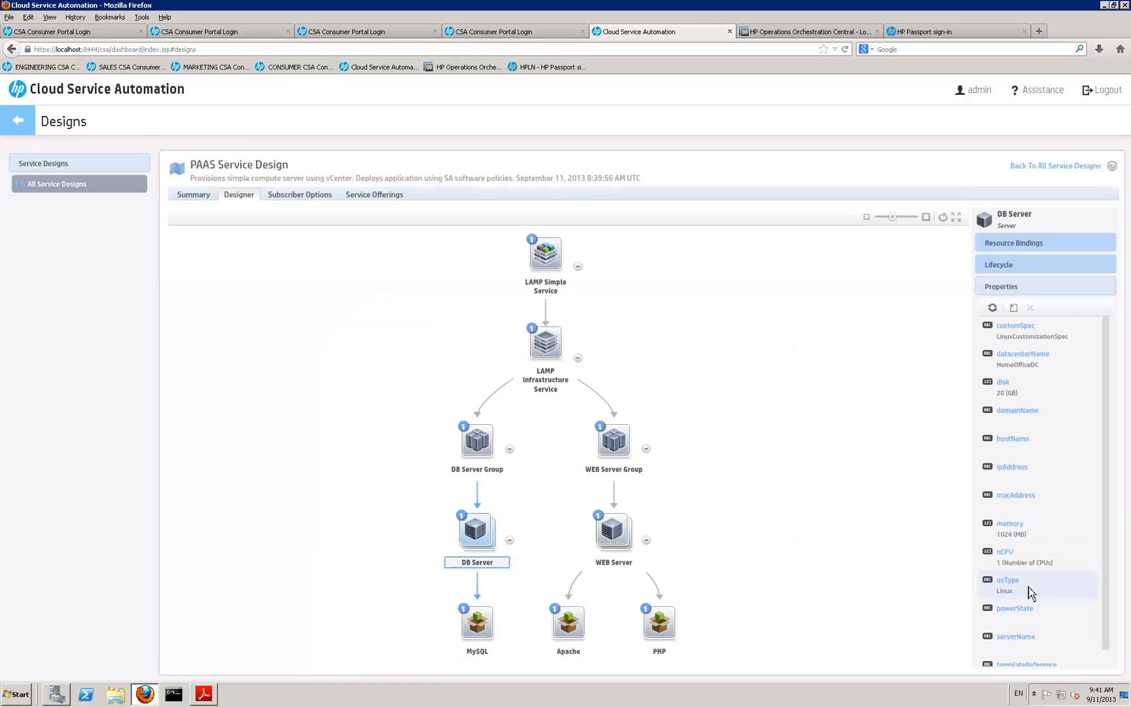
Set the DB Server's templateReference to RHELSATemplate and save it.
scroll("down", 3)
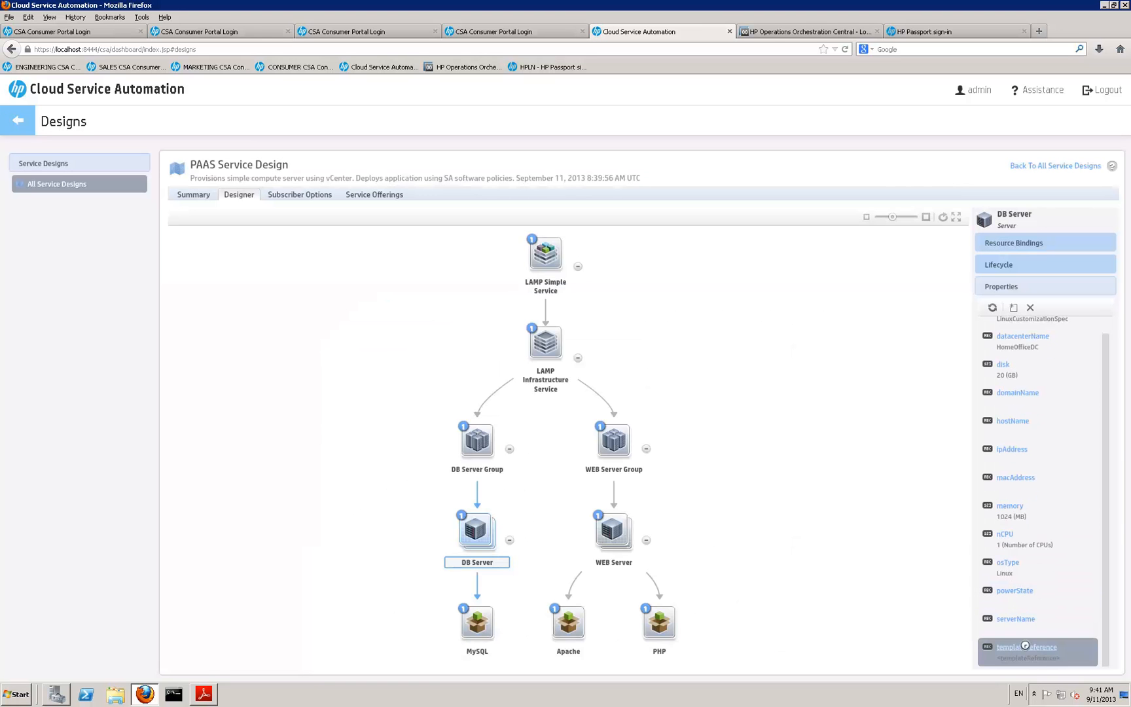
left_click(1026, 647)
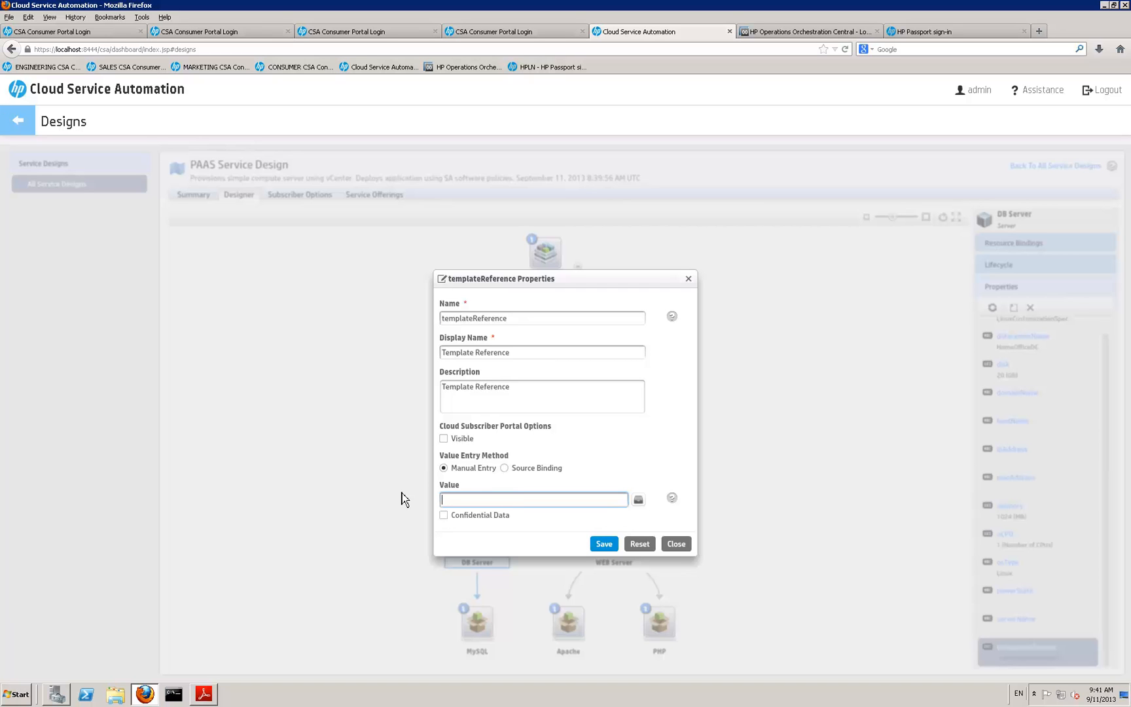
type("R")
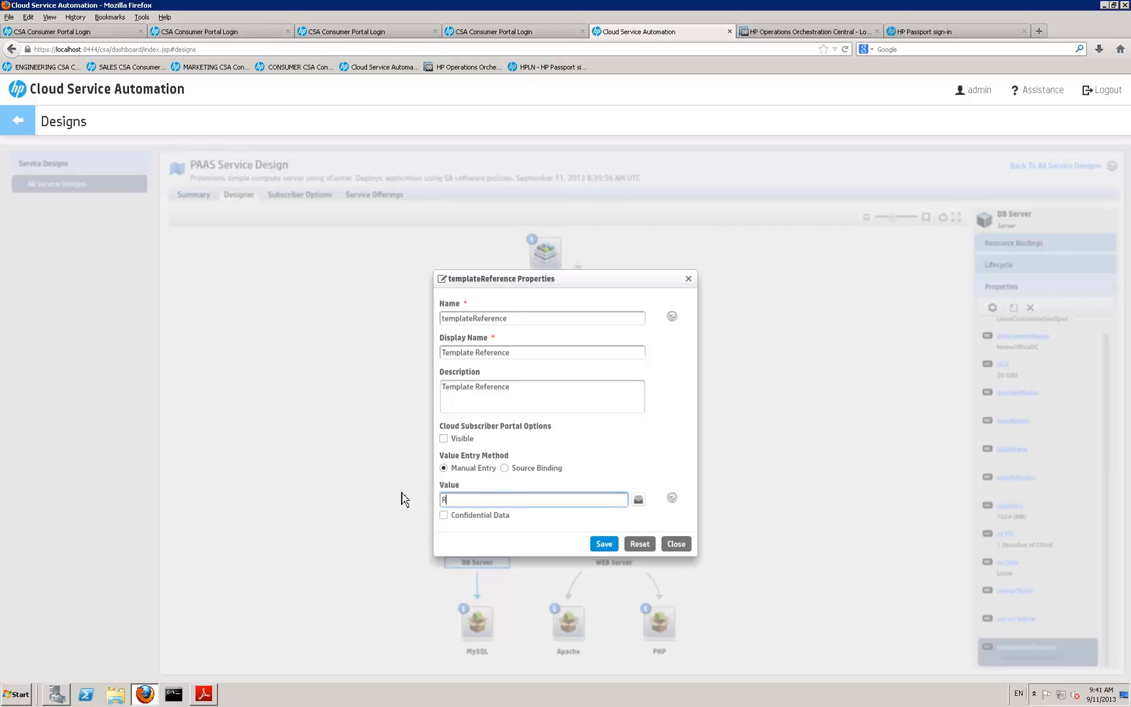
type("HELSAT")
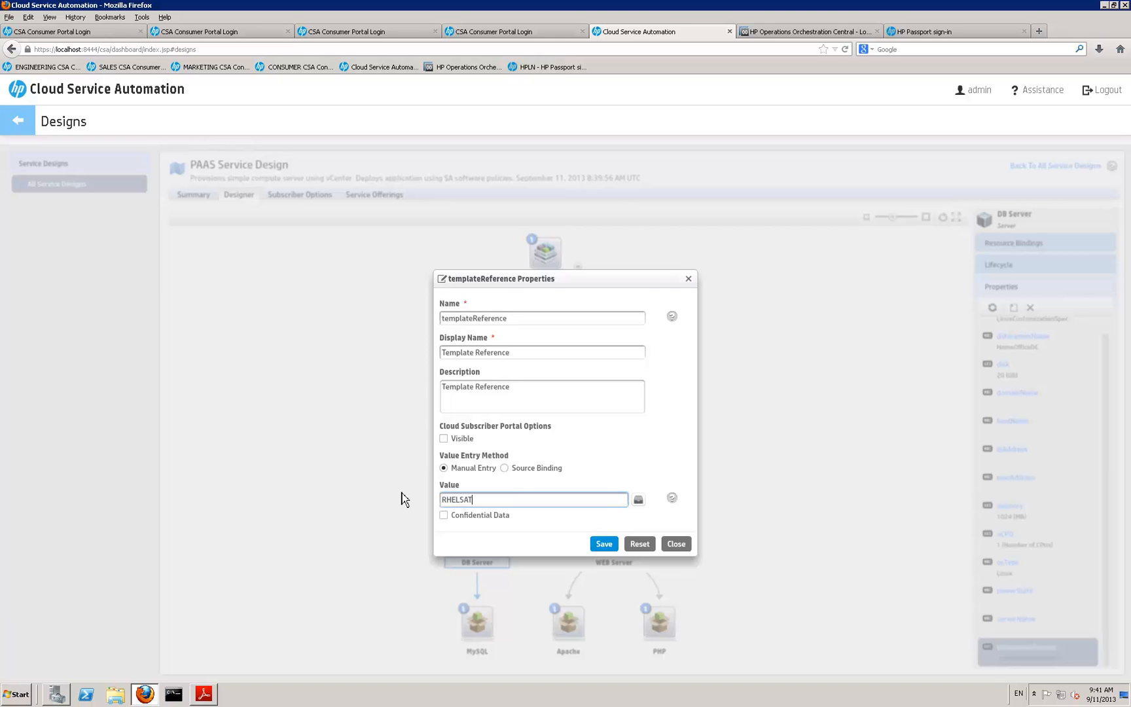
type("Template")
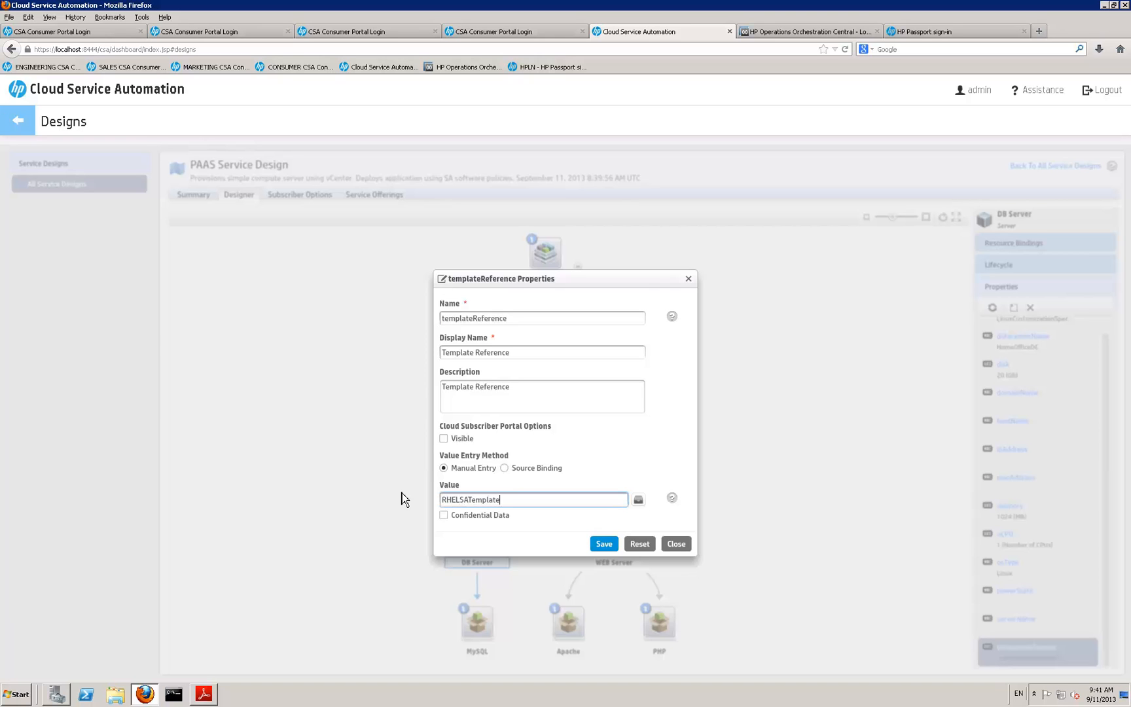
left_click(603, 543)
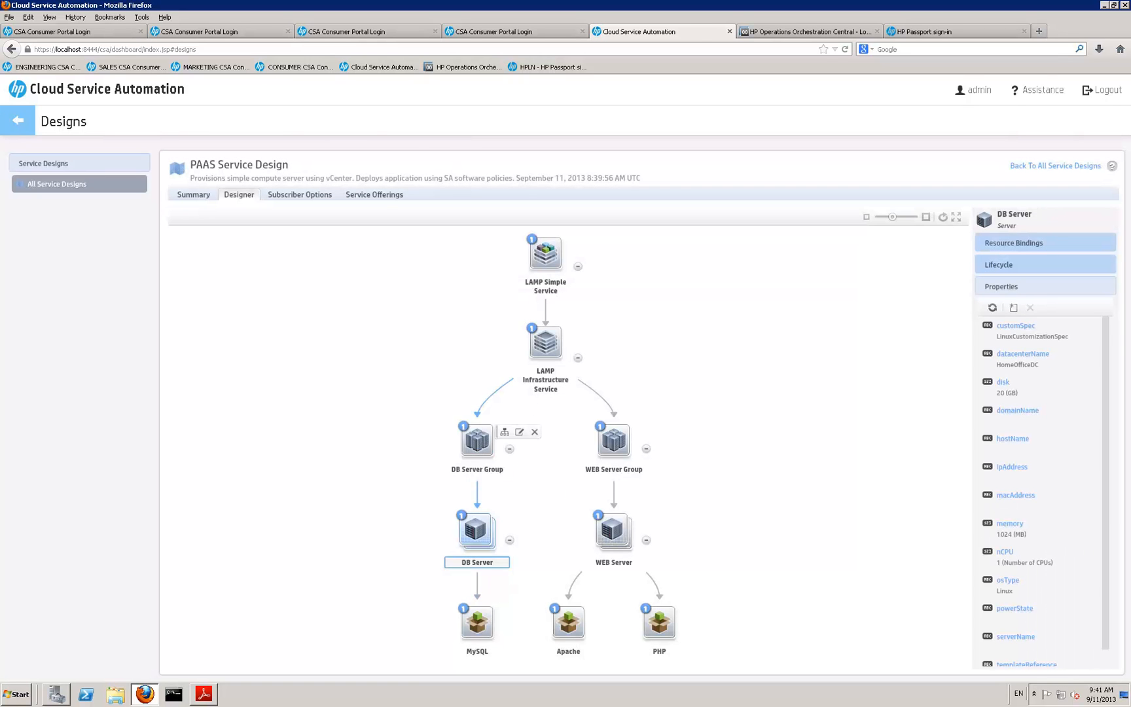
Review the serverCount setting on the DB and WEB Server Groups without changing it.
left_click(476, 439)
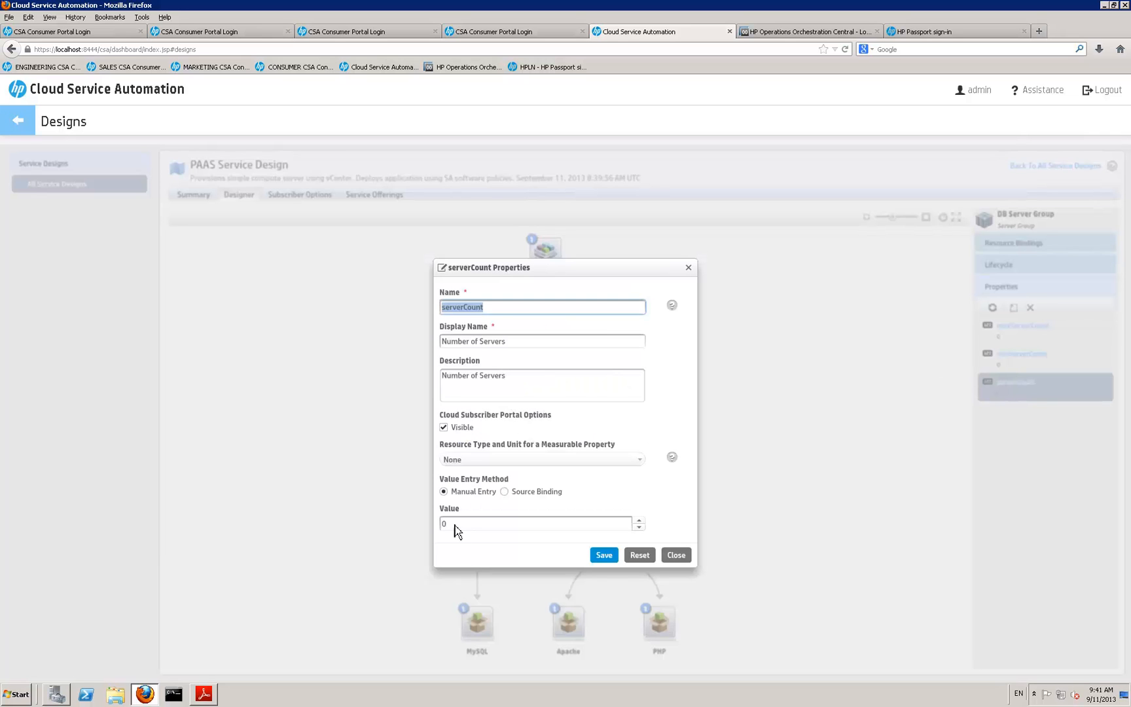
left_click(538, 522)
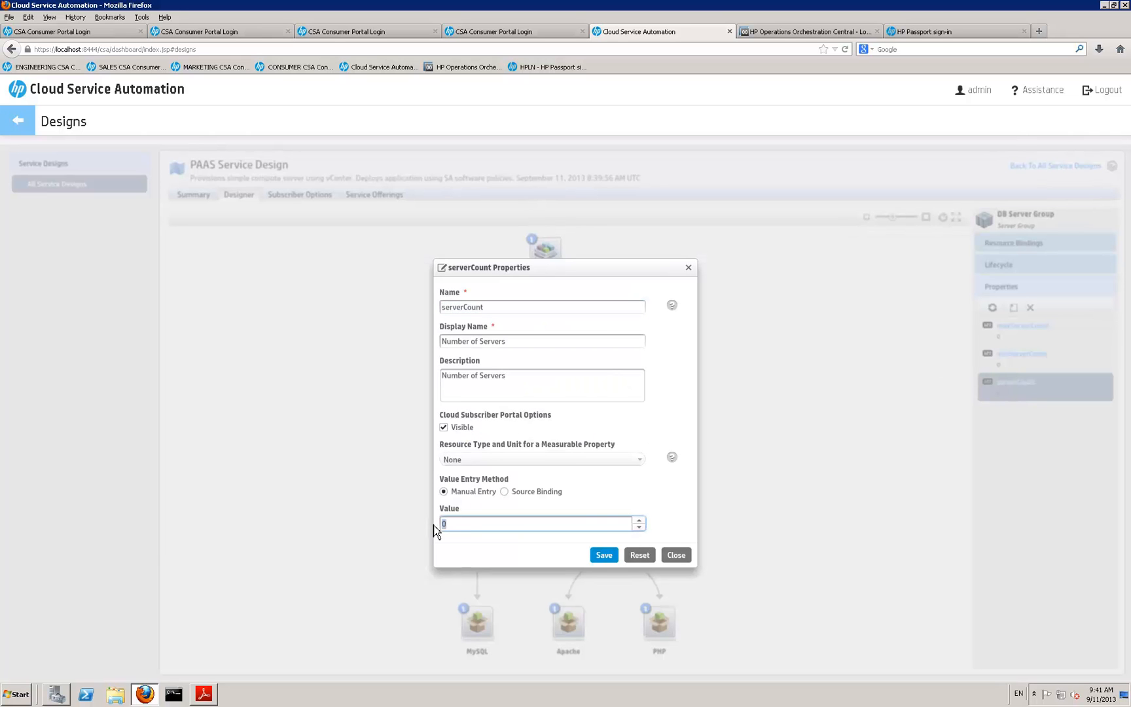
left_click(674, 555)
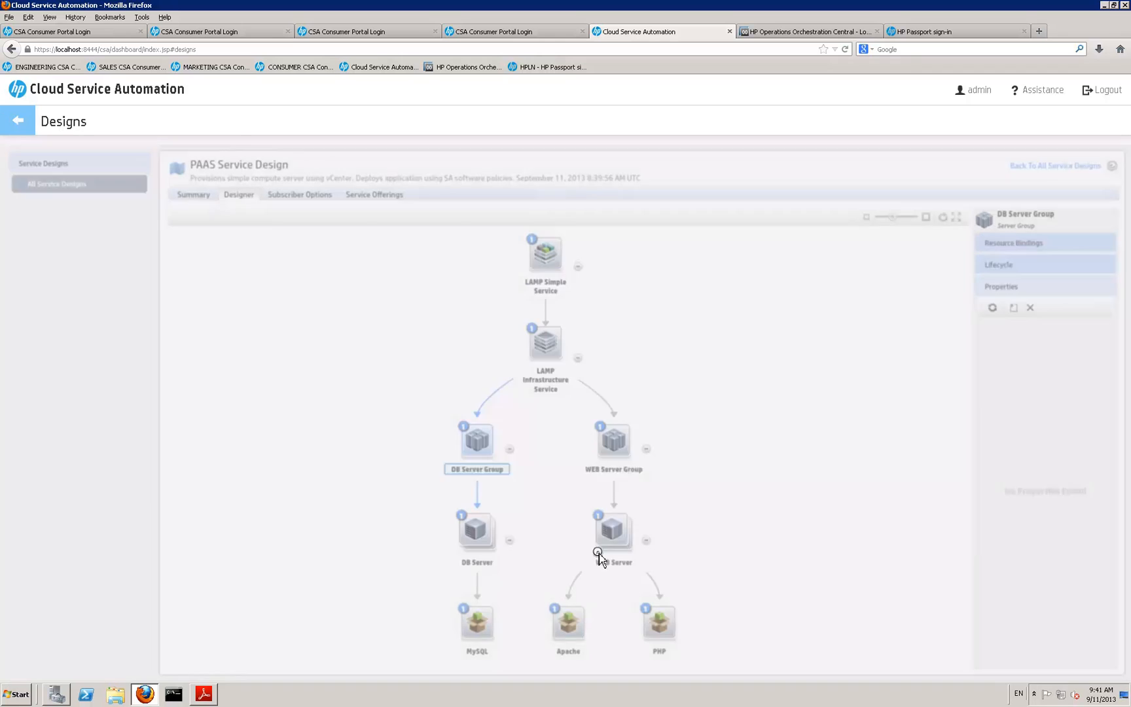
left_click(613, 440)
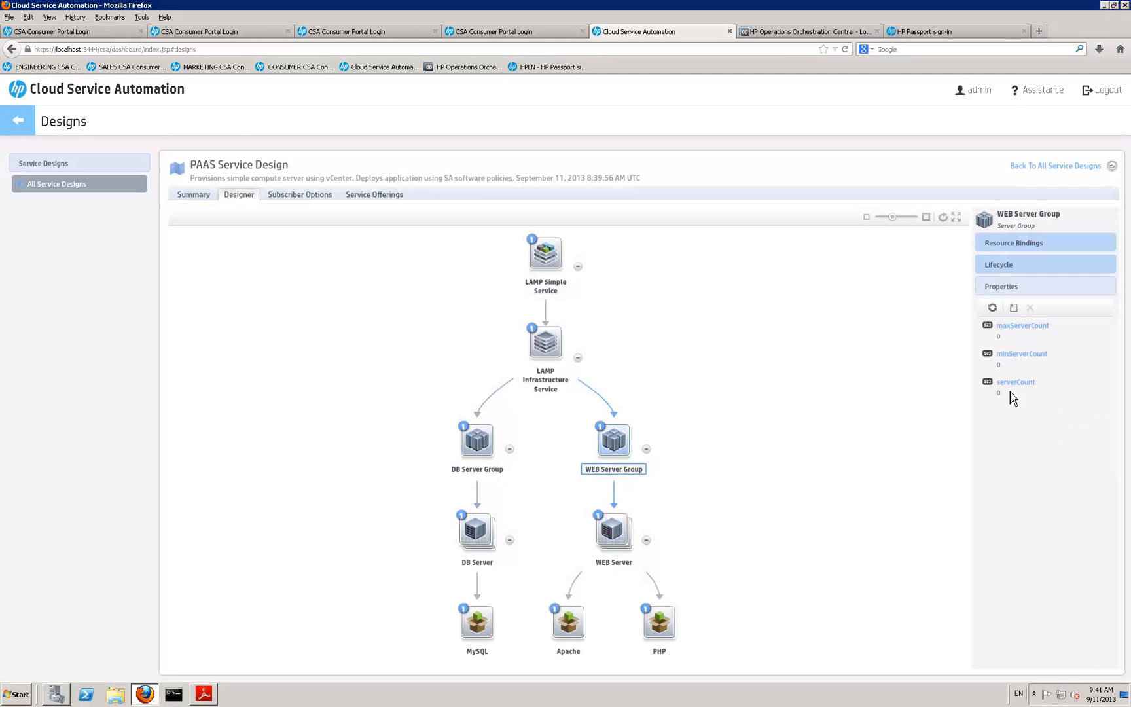
left_click(1016, 381)
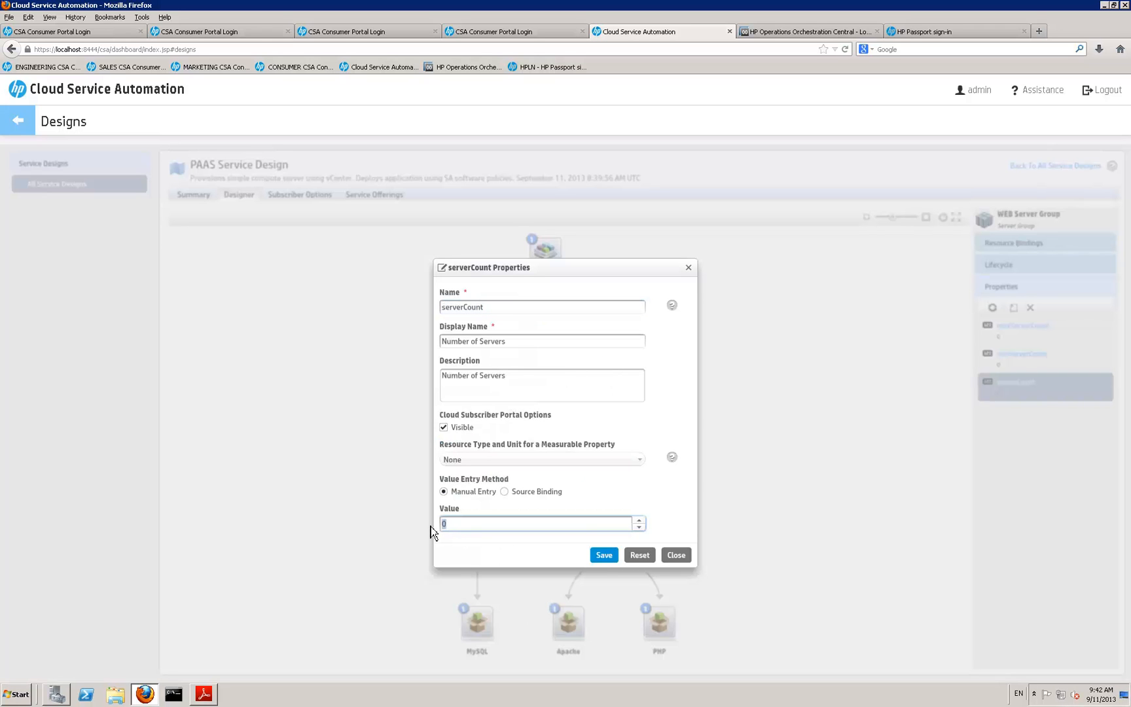
left_click(637, 520)
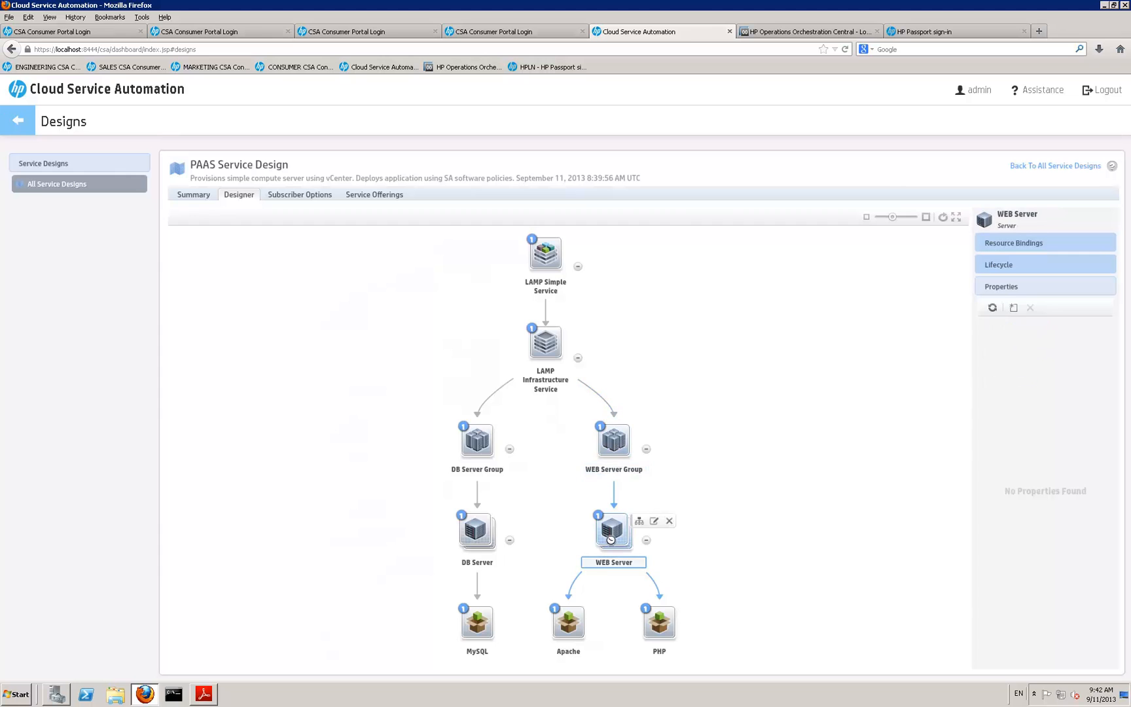
Set the WEB Server's osType to Linux and templateReference to RHELSATemplate, then save.
left_click(1001, 287)
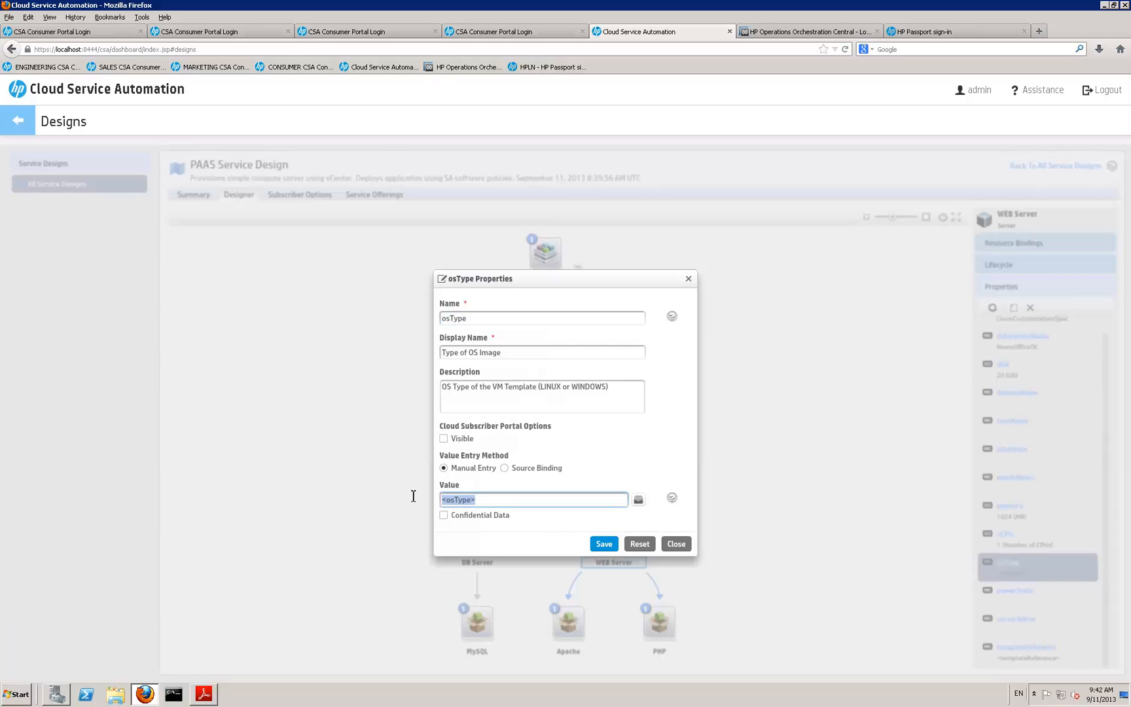
type("Linux")
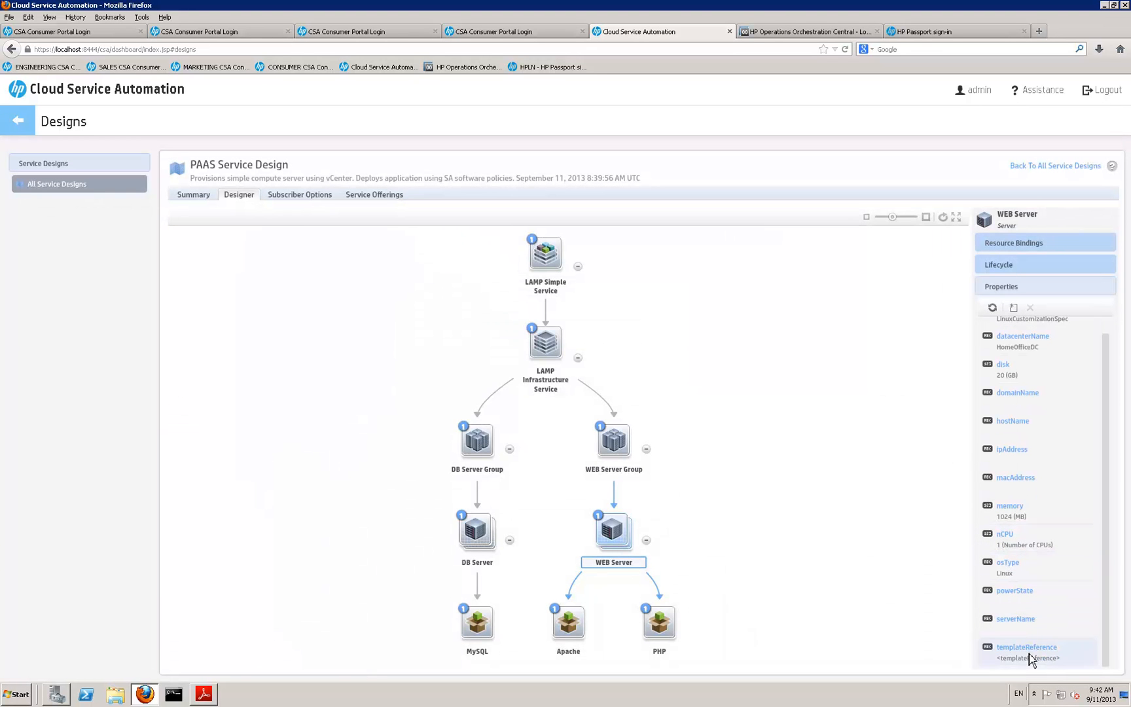
left_click(1028, 647)
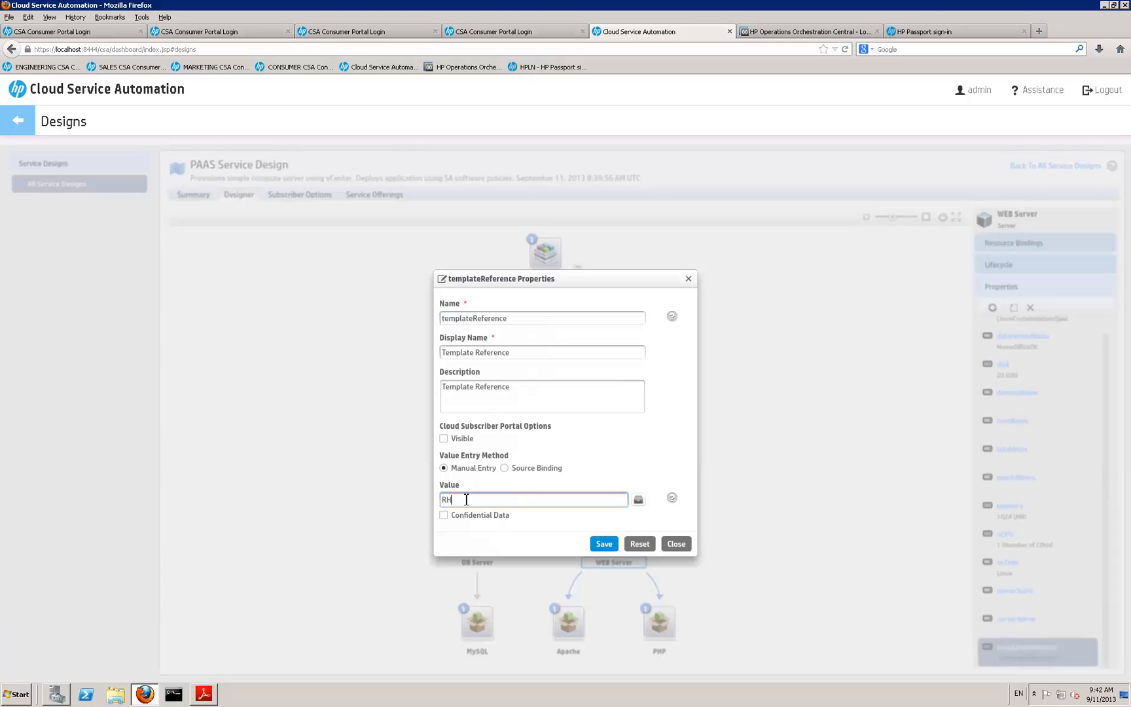
type("ELS.1")
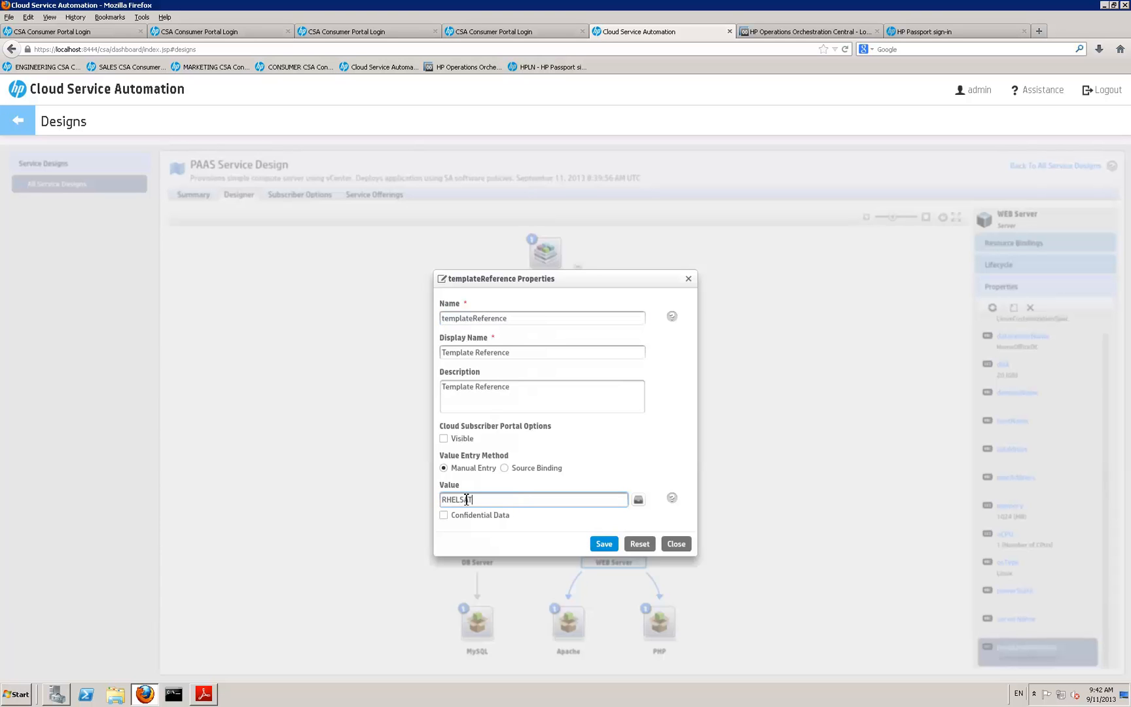
type("Template")
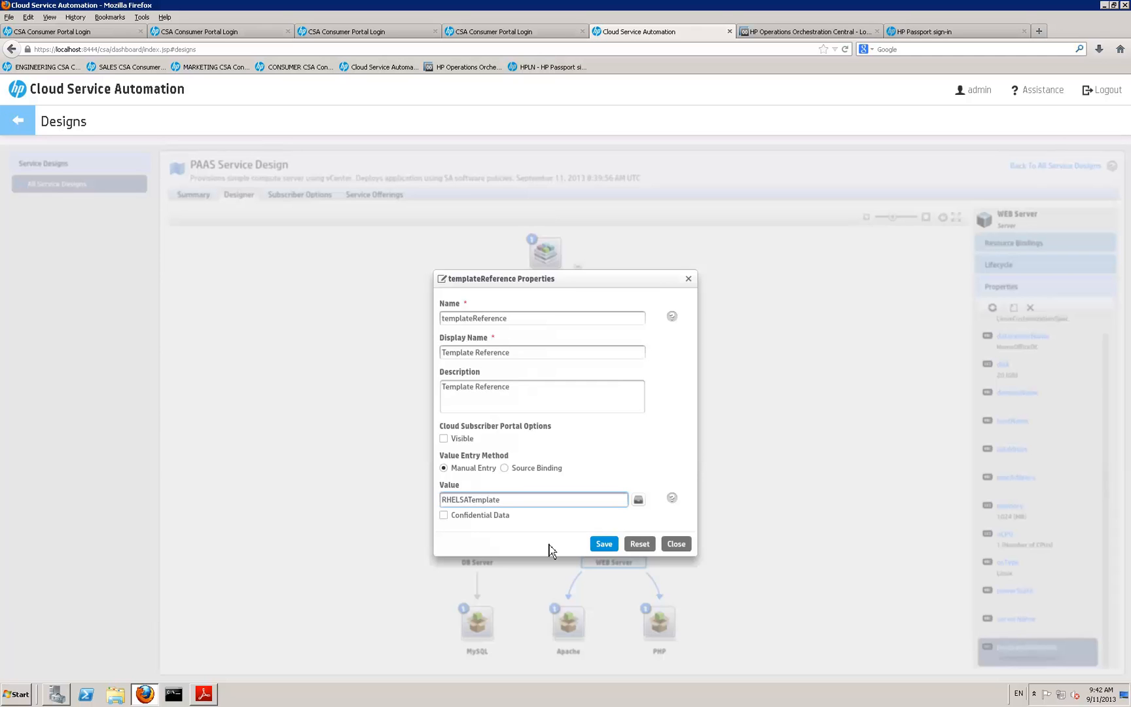
left_click(674, 544)
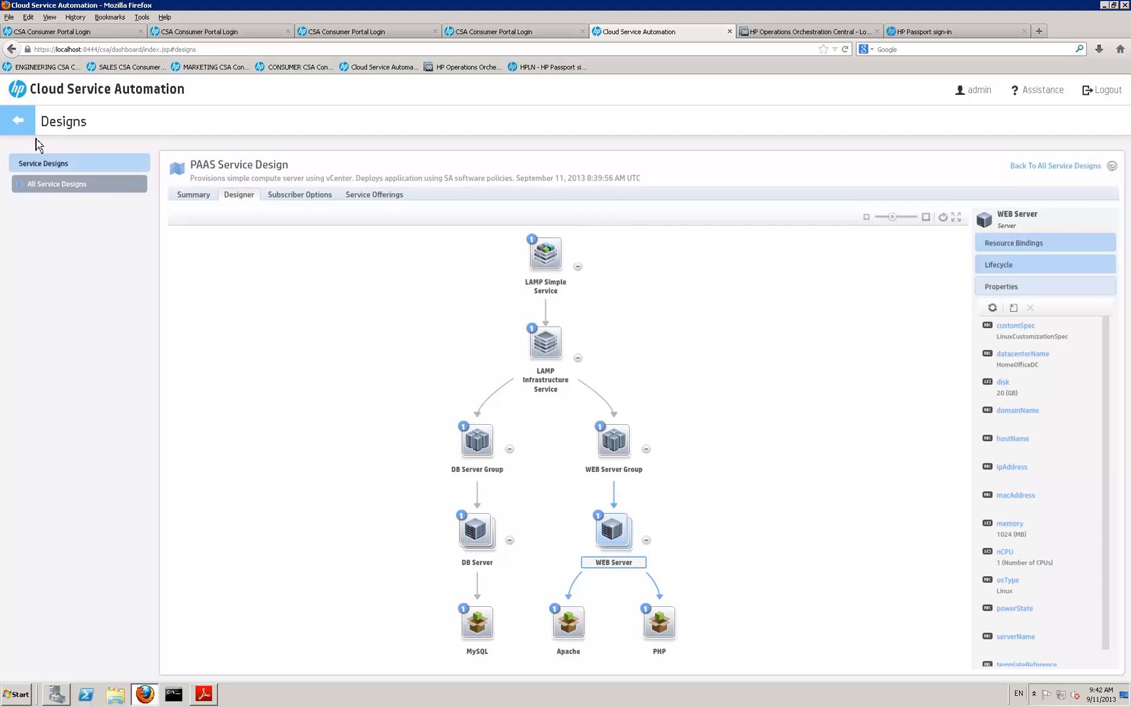
From Offerings, create a new offering named PAASin5 built on the PAAS blueprint.
left_click(17, 120)
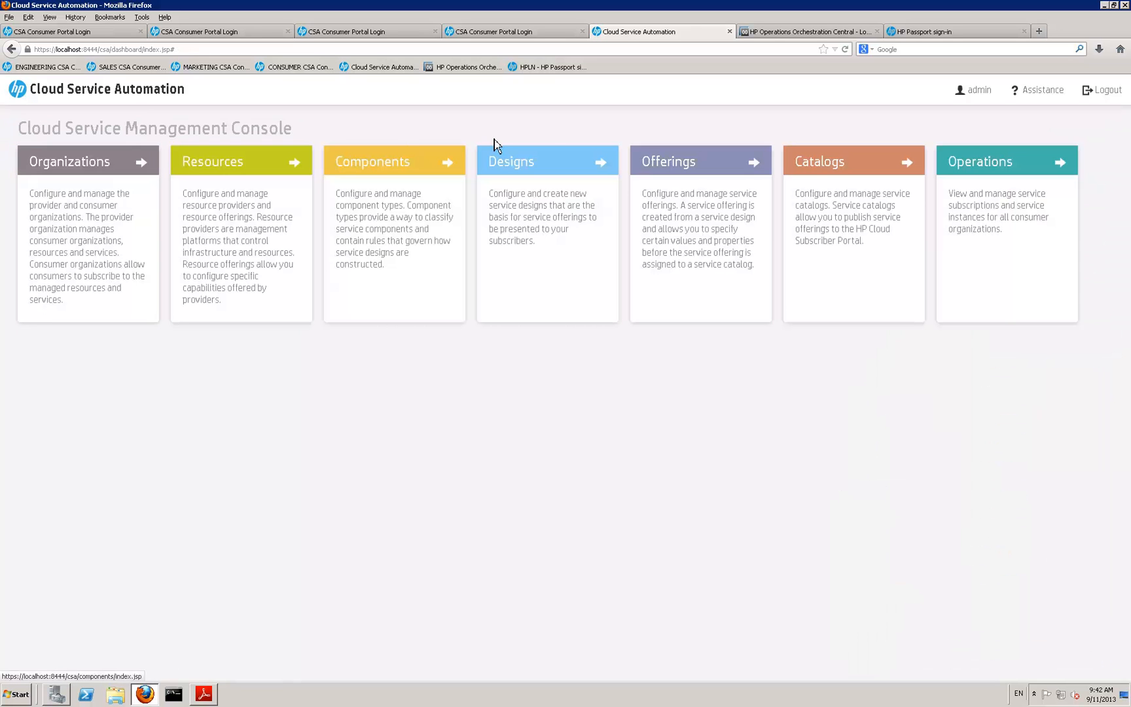
left_click(697, 161)
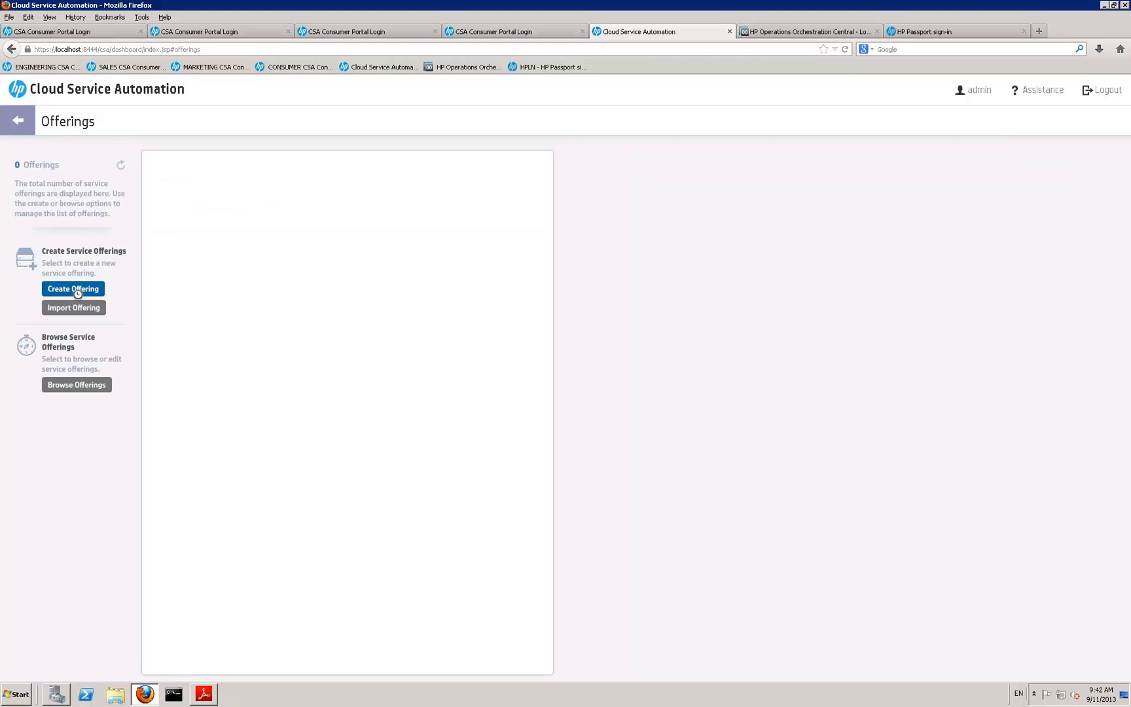
left_click(73, 288)
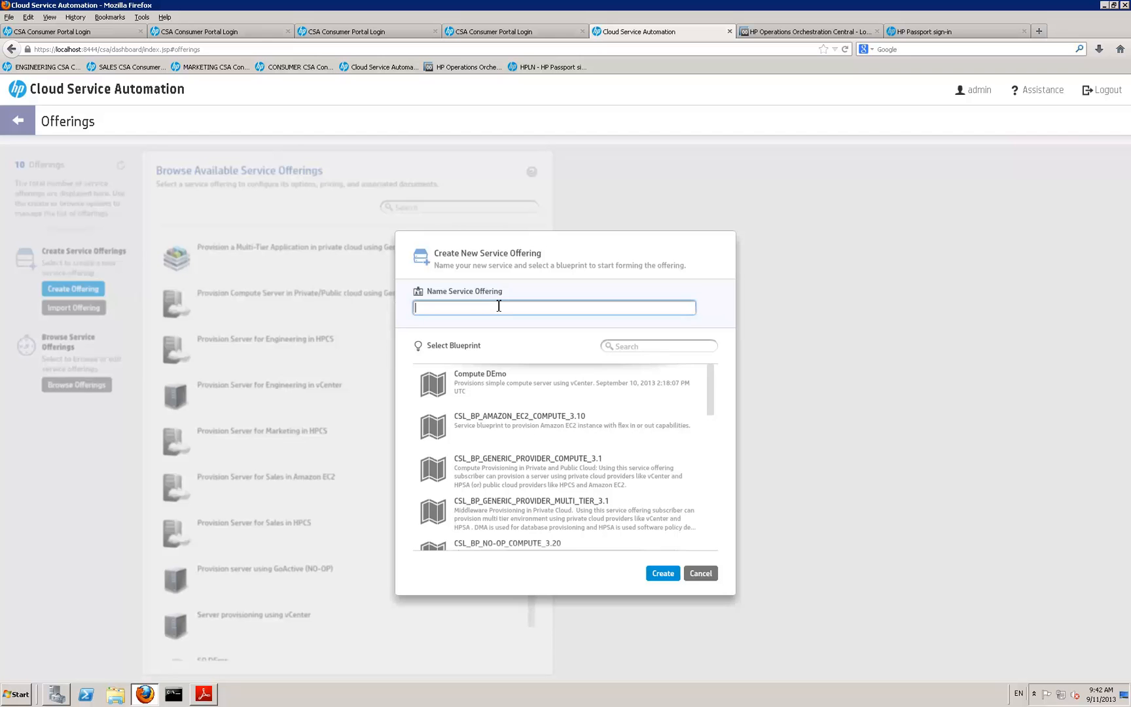
type("PAASin5")
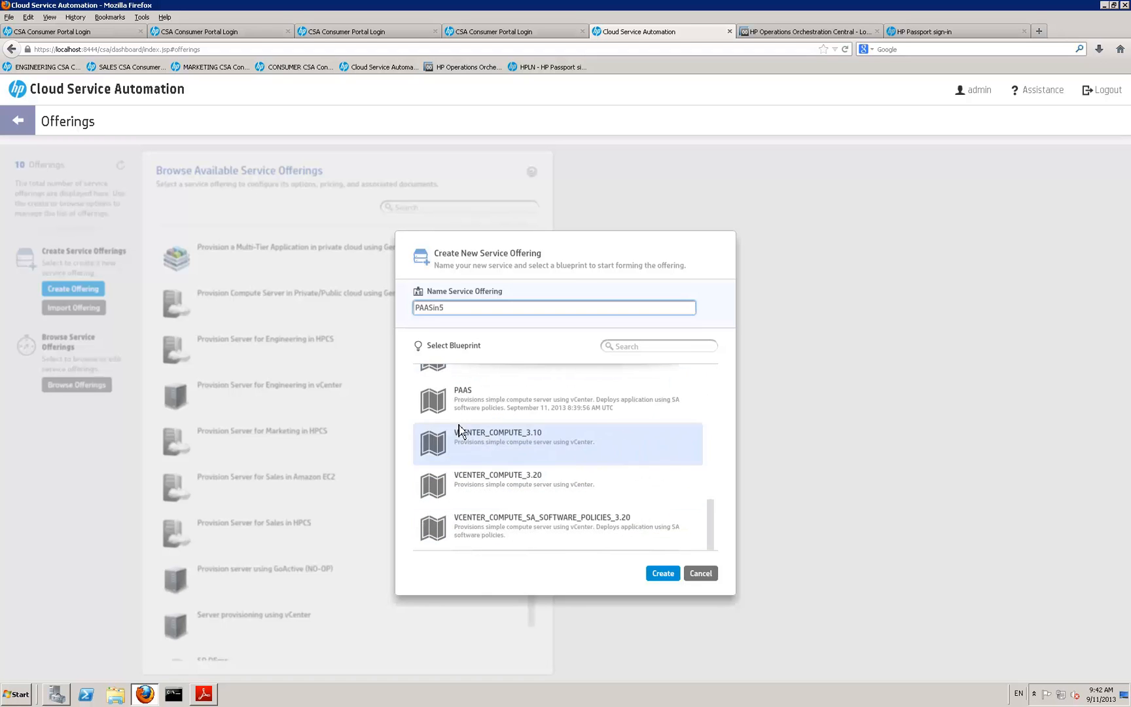
left_click(555, 400)
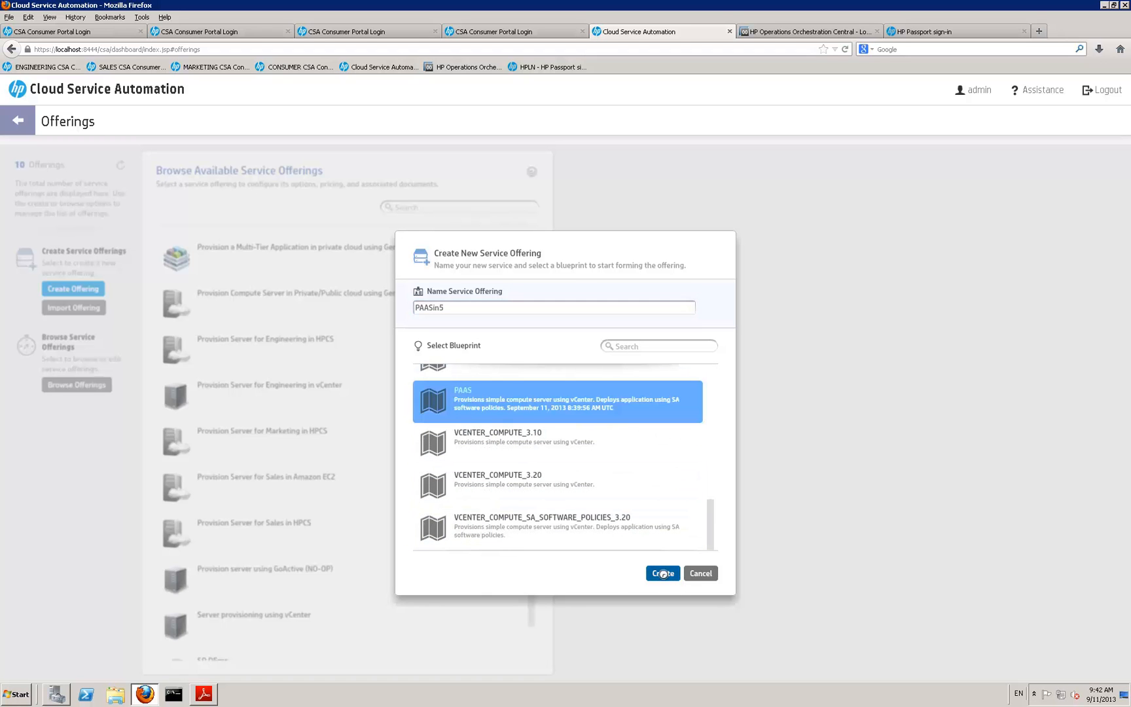
left_click(661, 574)
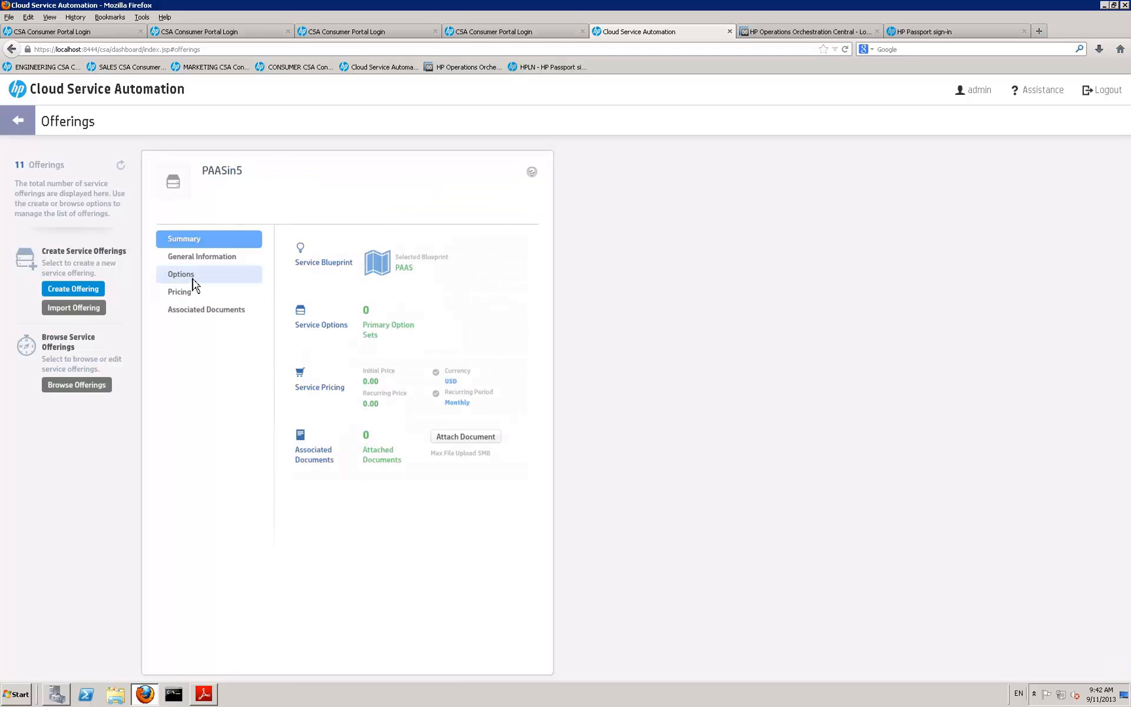
mouse_move(202, 256)
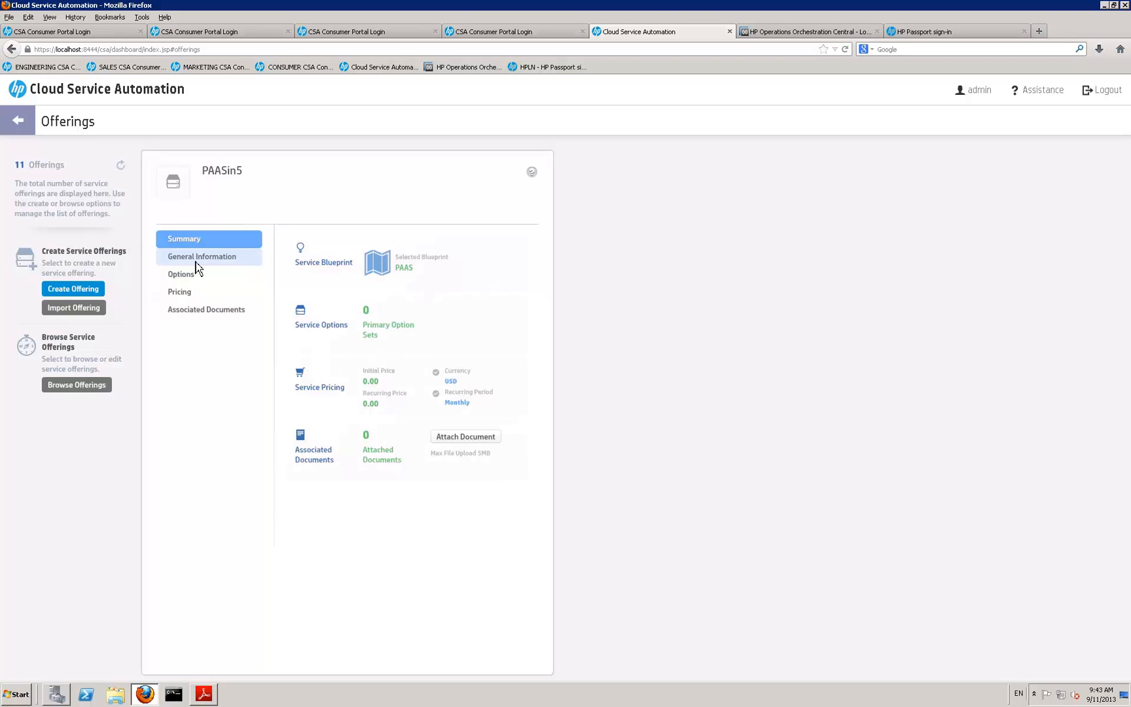
In General Information, choose the padlock picture from the image library as the offering image.
left_click(201, 257)
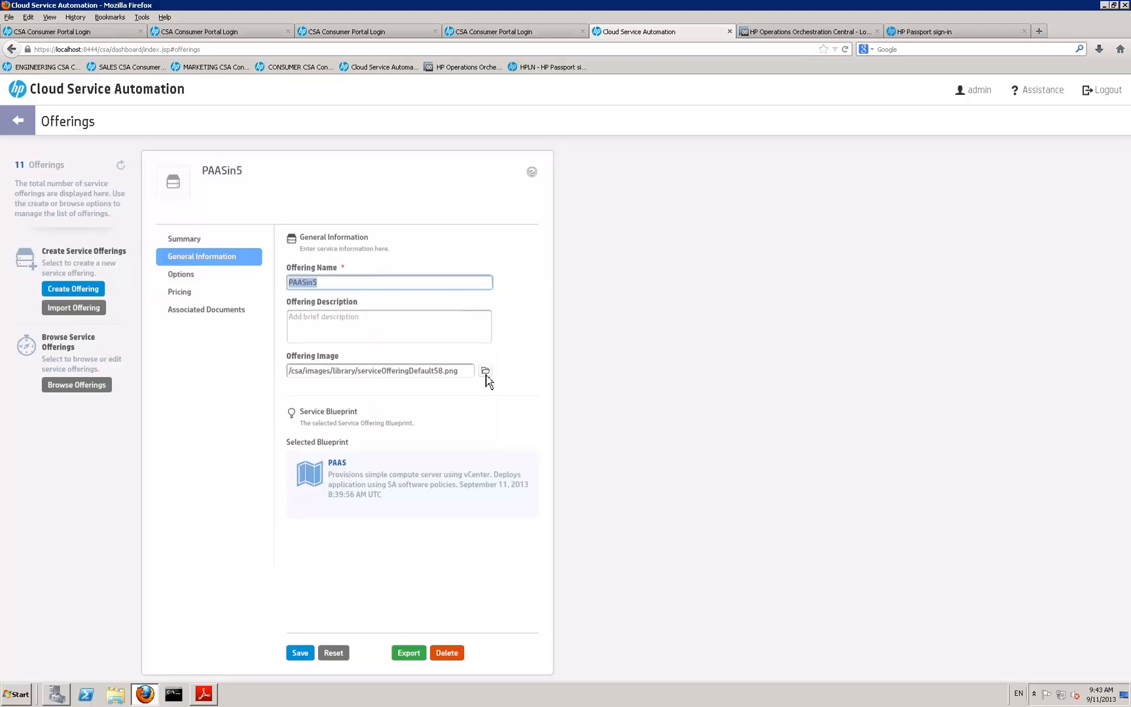
left_click(486, 370)
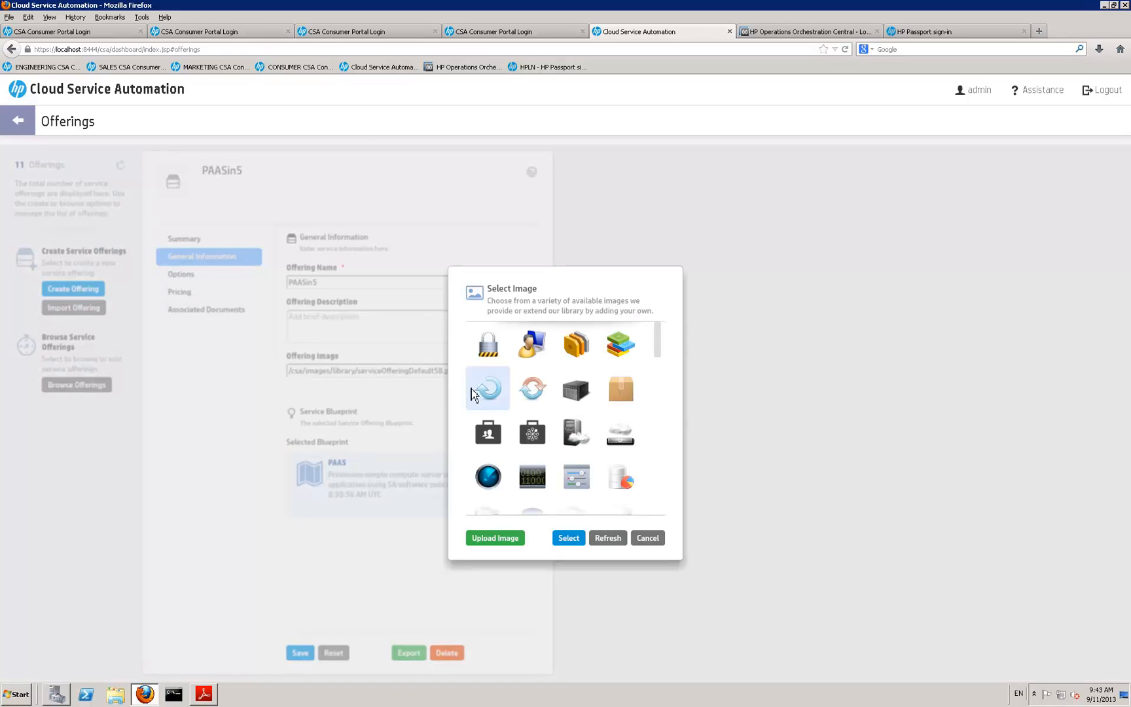
scroll("down", 3)
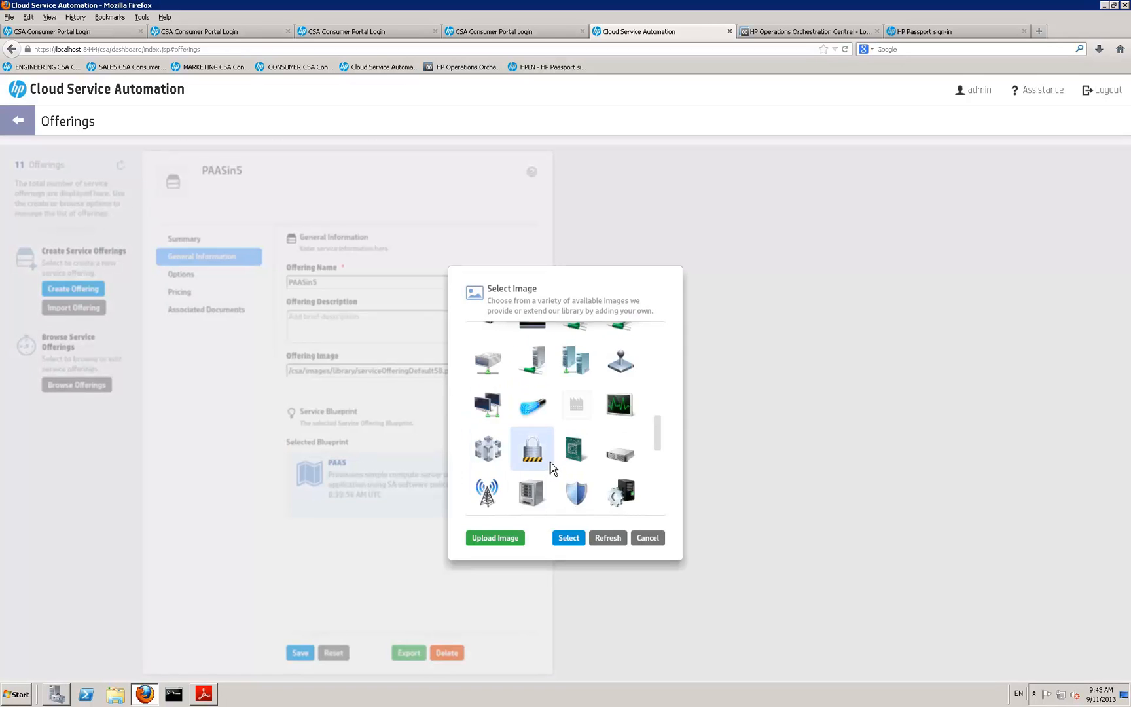
left_click(532, 447)
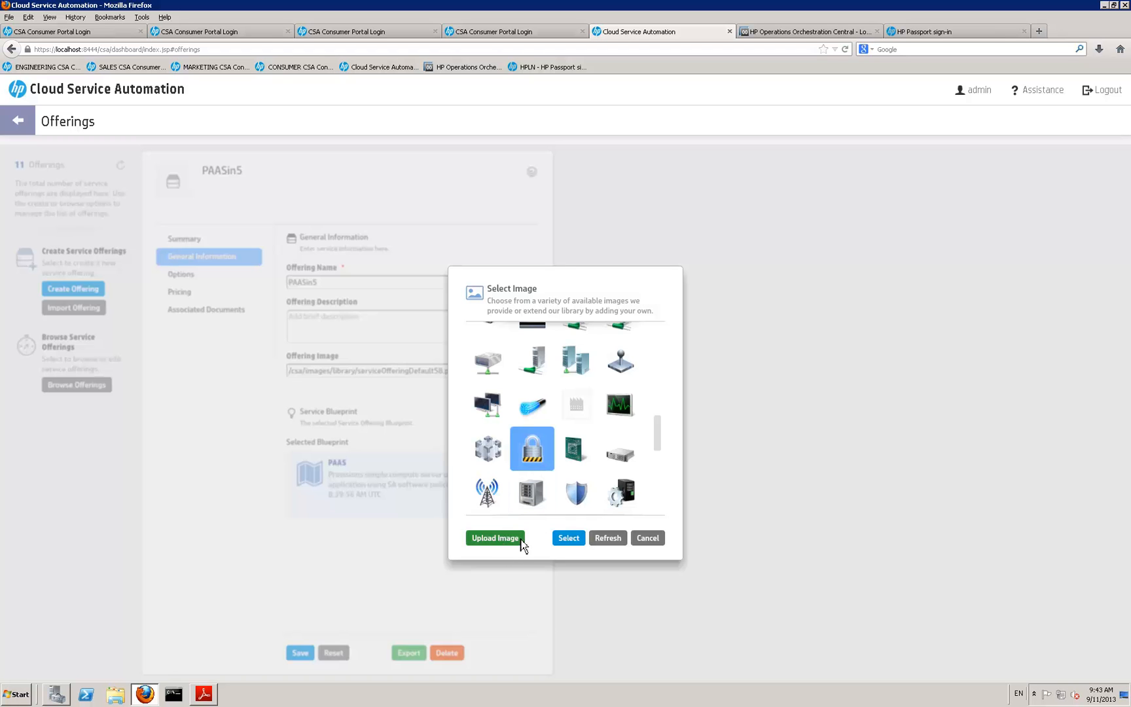
left_click(568, 538)
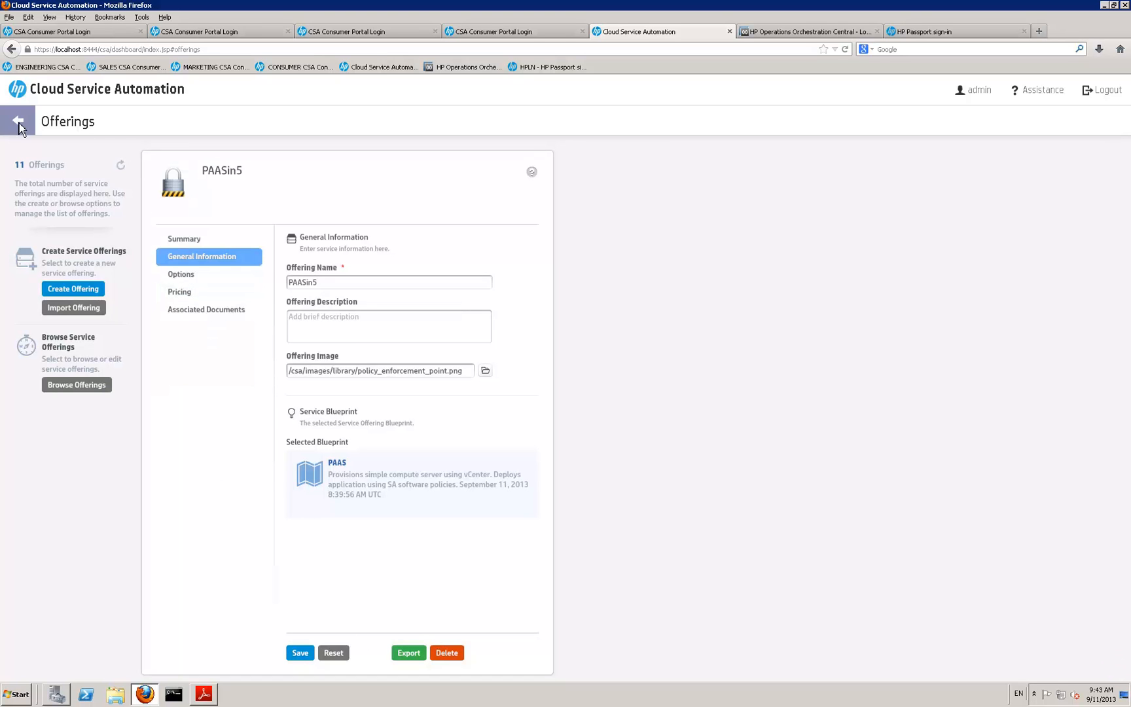
Go to the Global Shared Catalog's Published Offerings list via Catalogs.
left_click(17, 121)
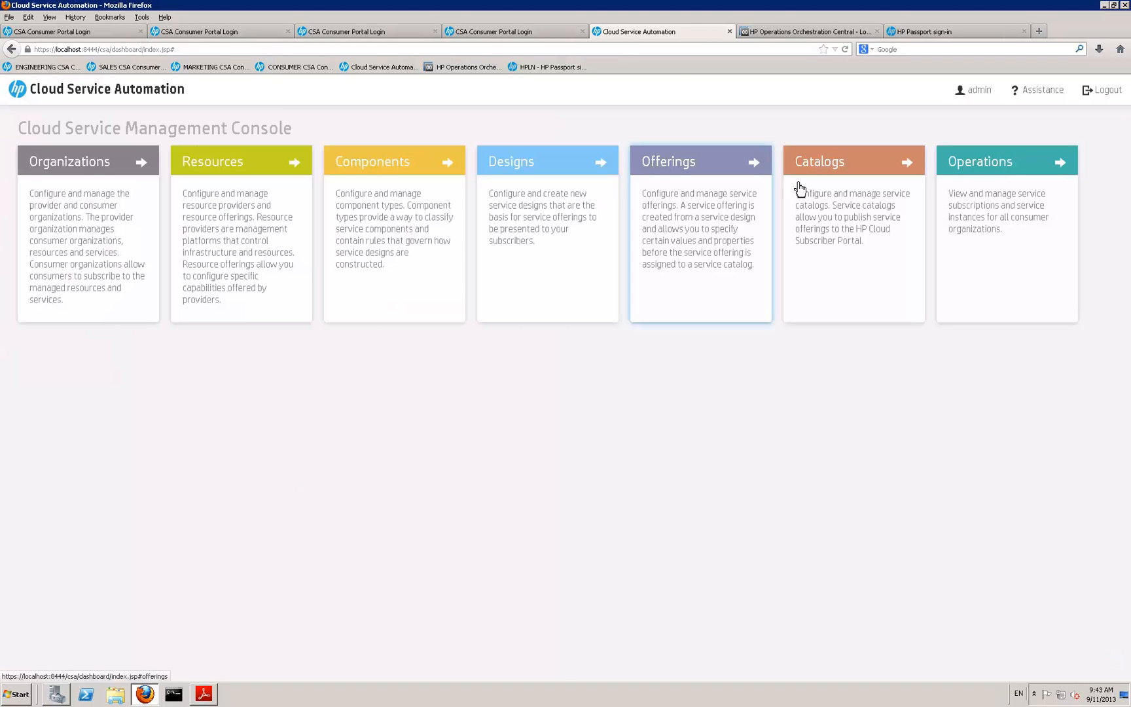
mouse_move(822, 169)
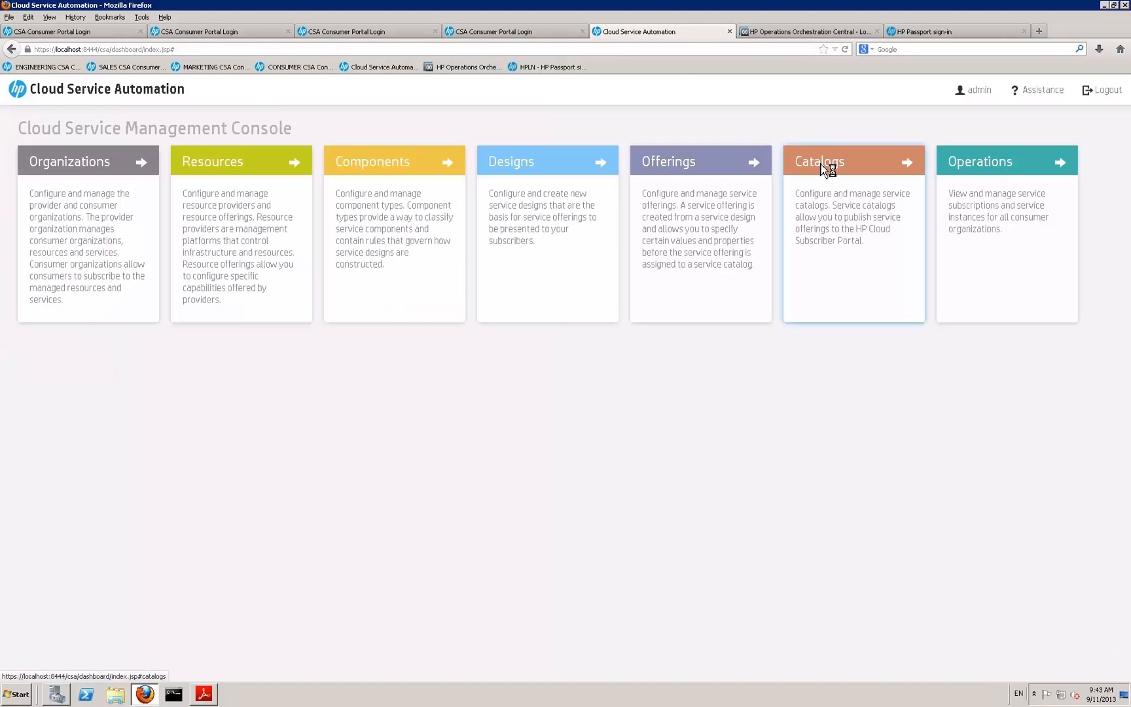
left_click(852, 161)
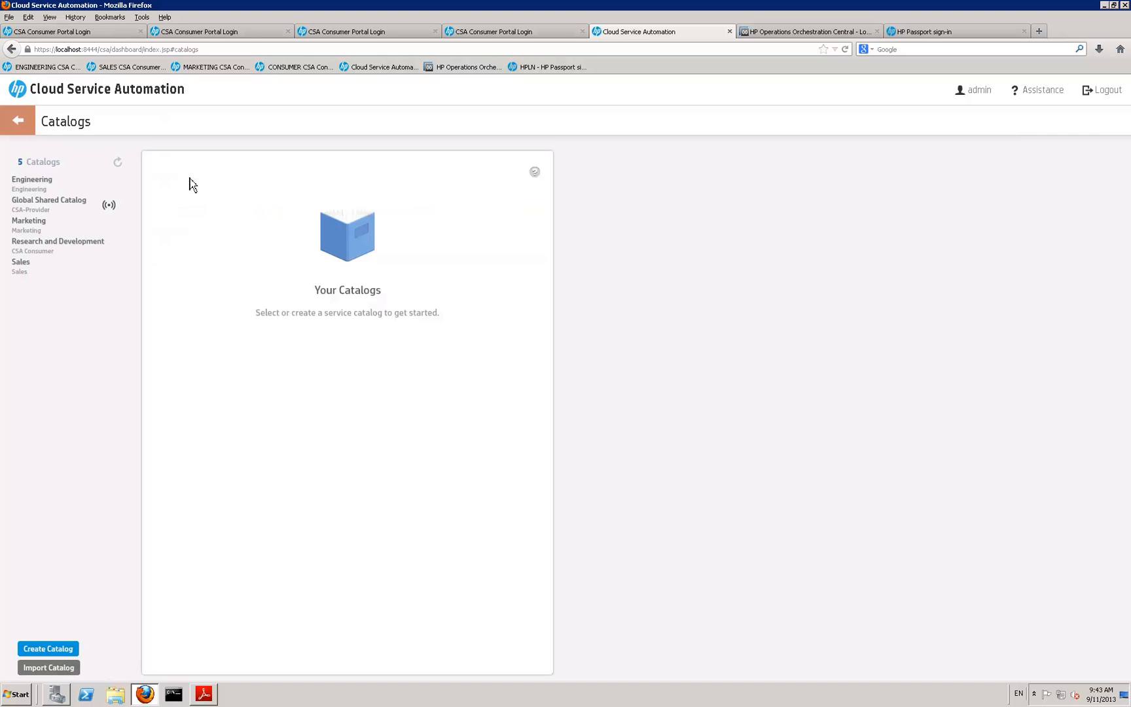
mouse_move(48, 204)
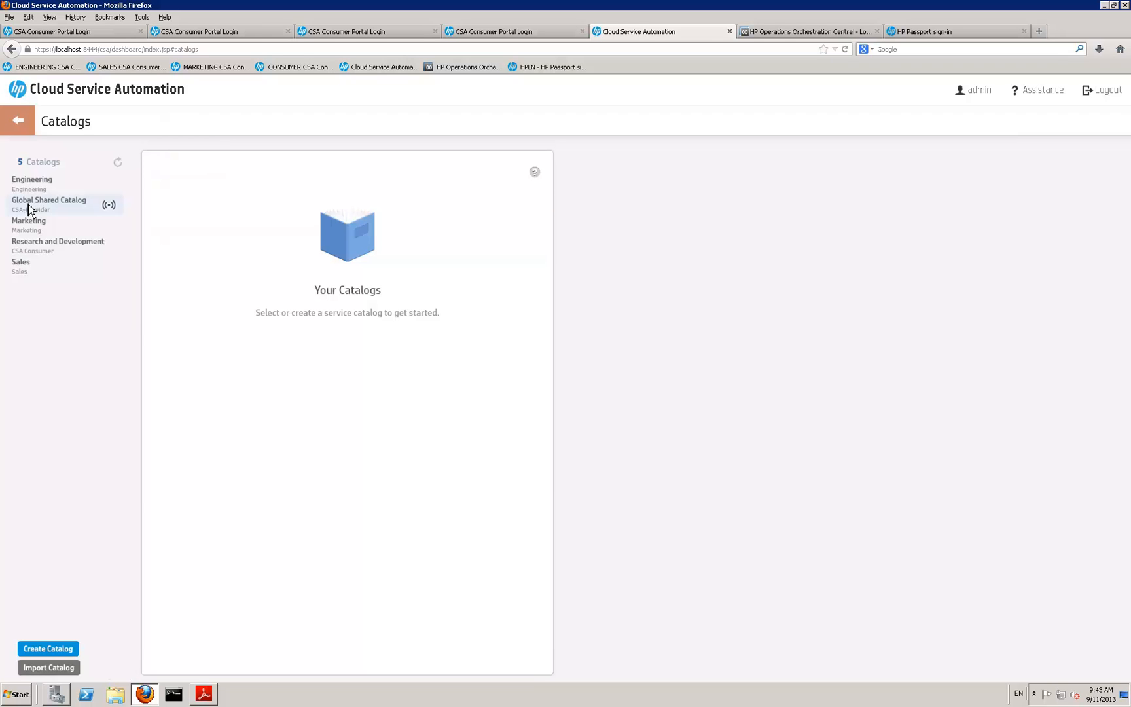
left_click(48, 201)
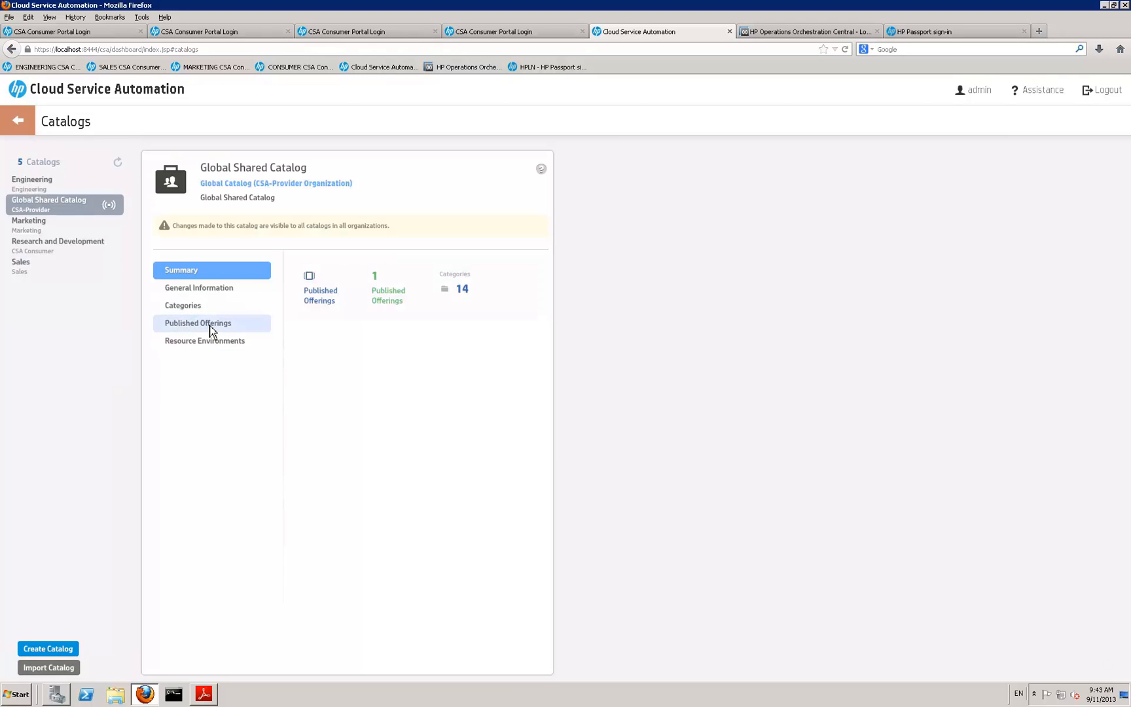
left_click(196, 322)
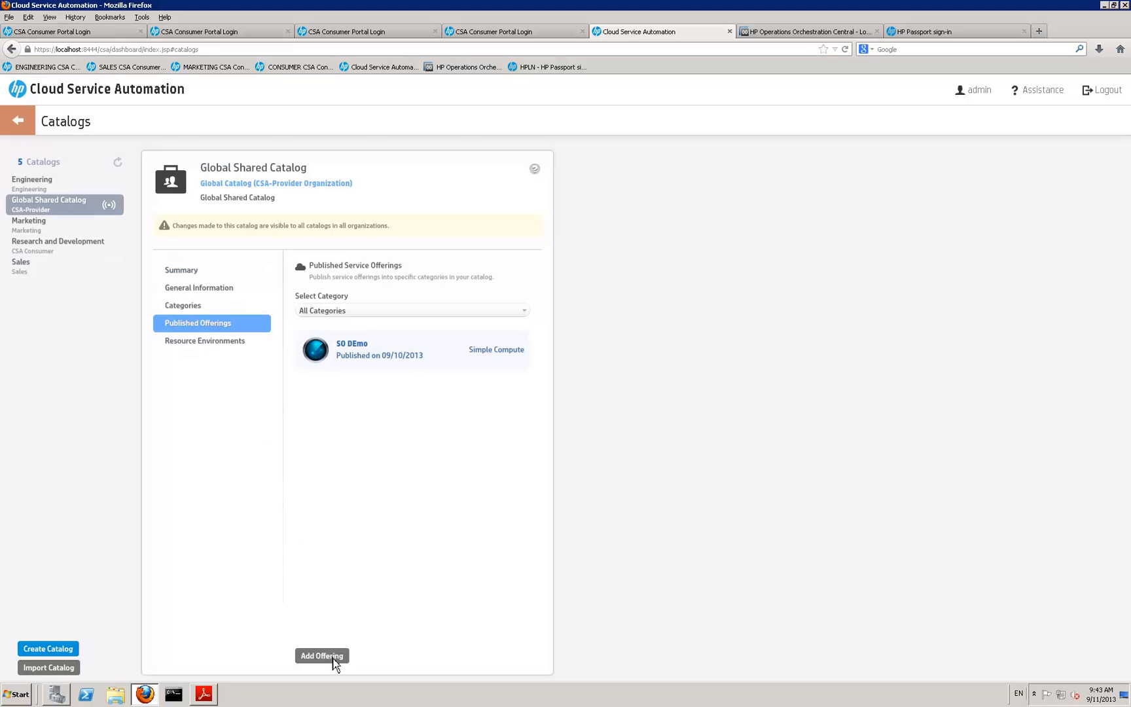
Add PAASin5 to the catalog under Application Services and acknowledge the success message.
left_click(321, 656)
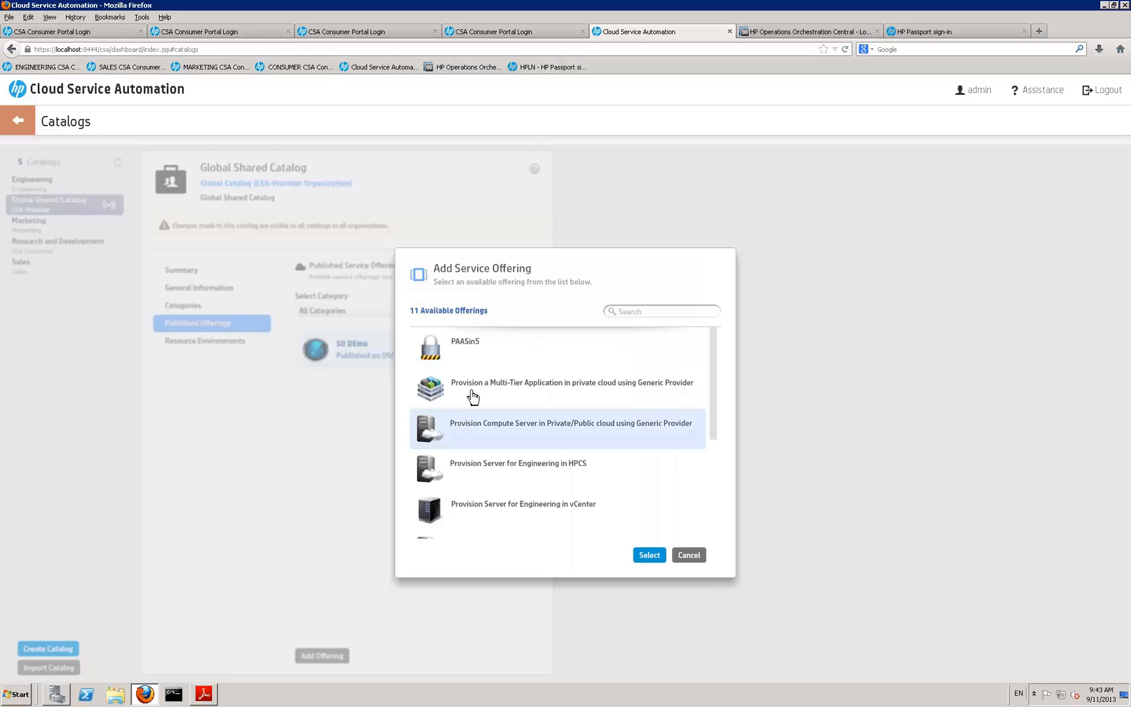
left_click(647, 555)
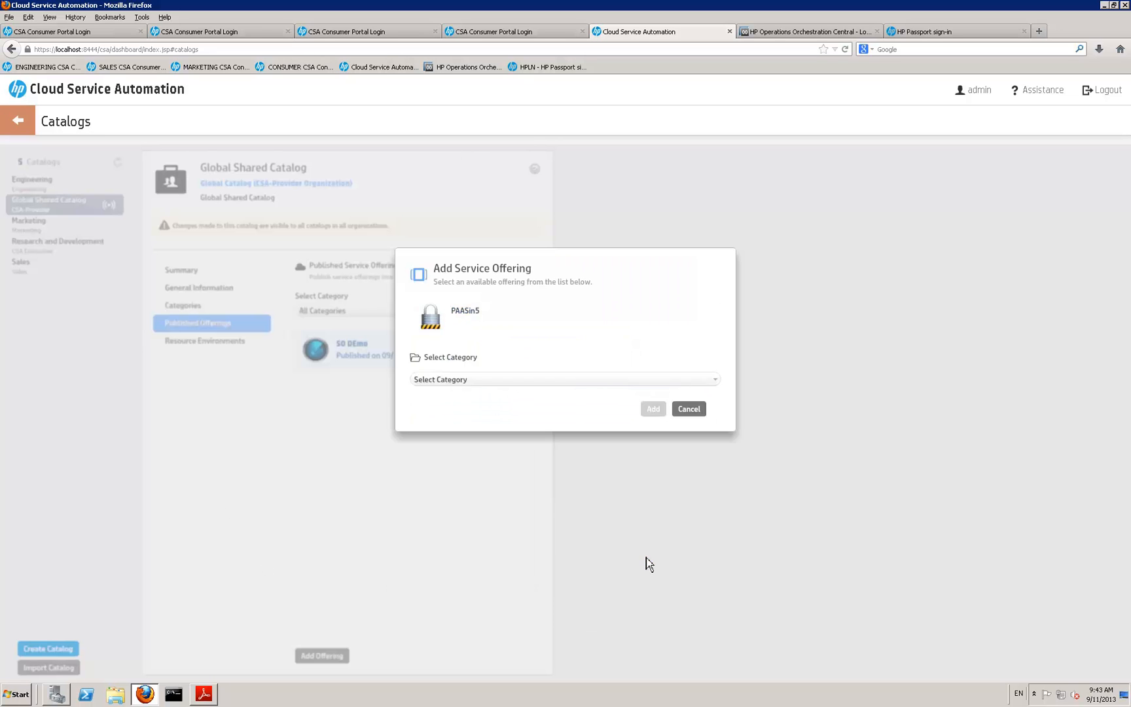
left_click(565, 379)
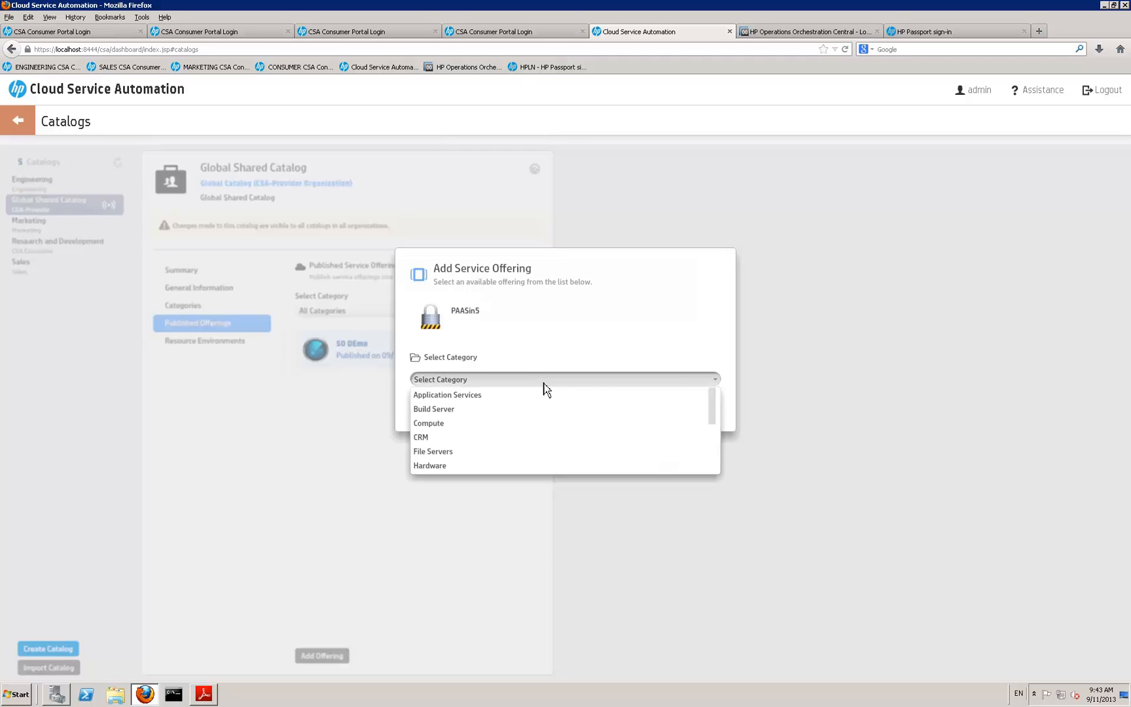
left_click(448, 394)
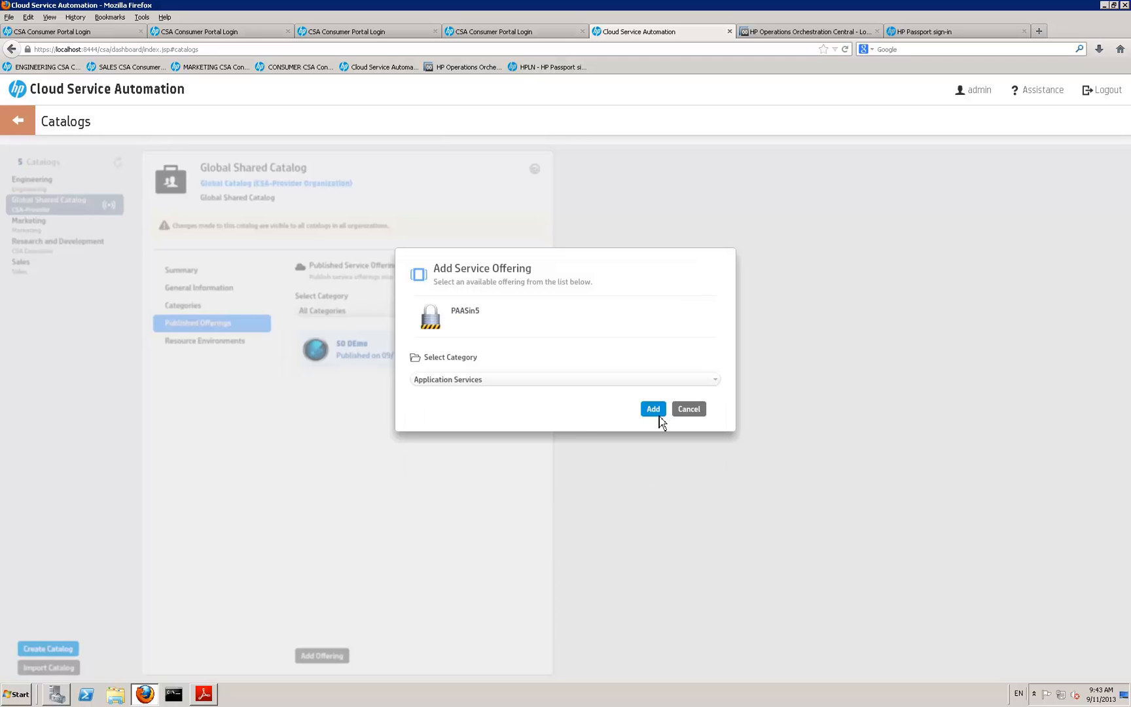
left_click(652, 409)
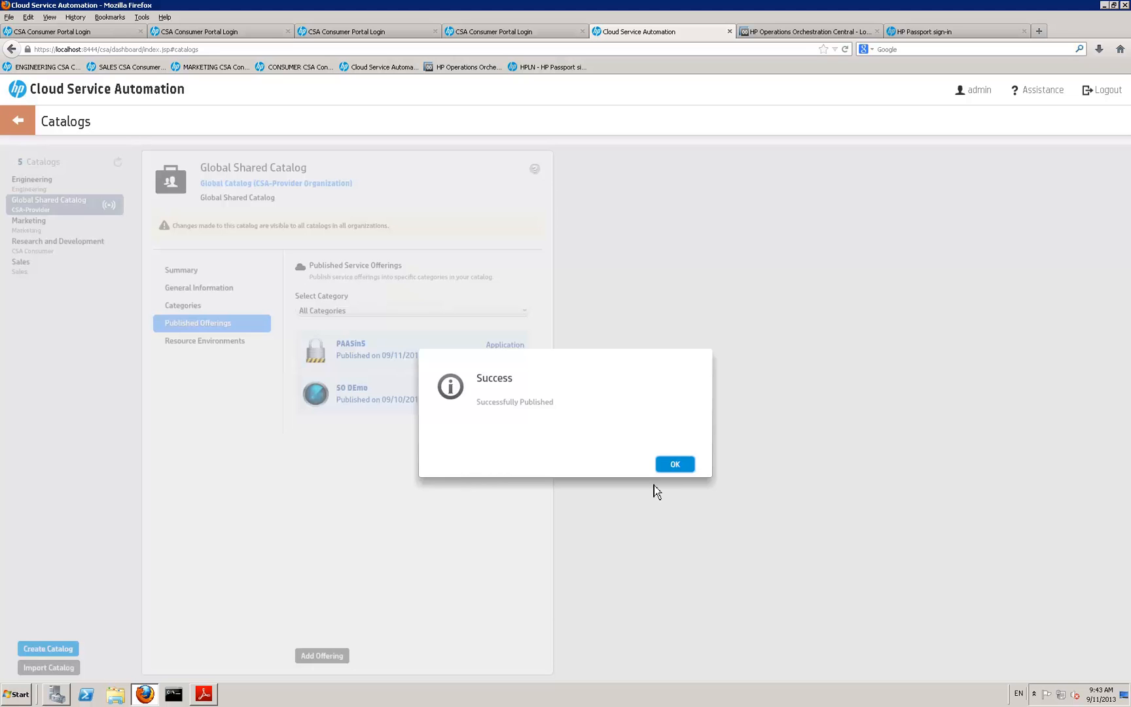
left_click(674, 463)
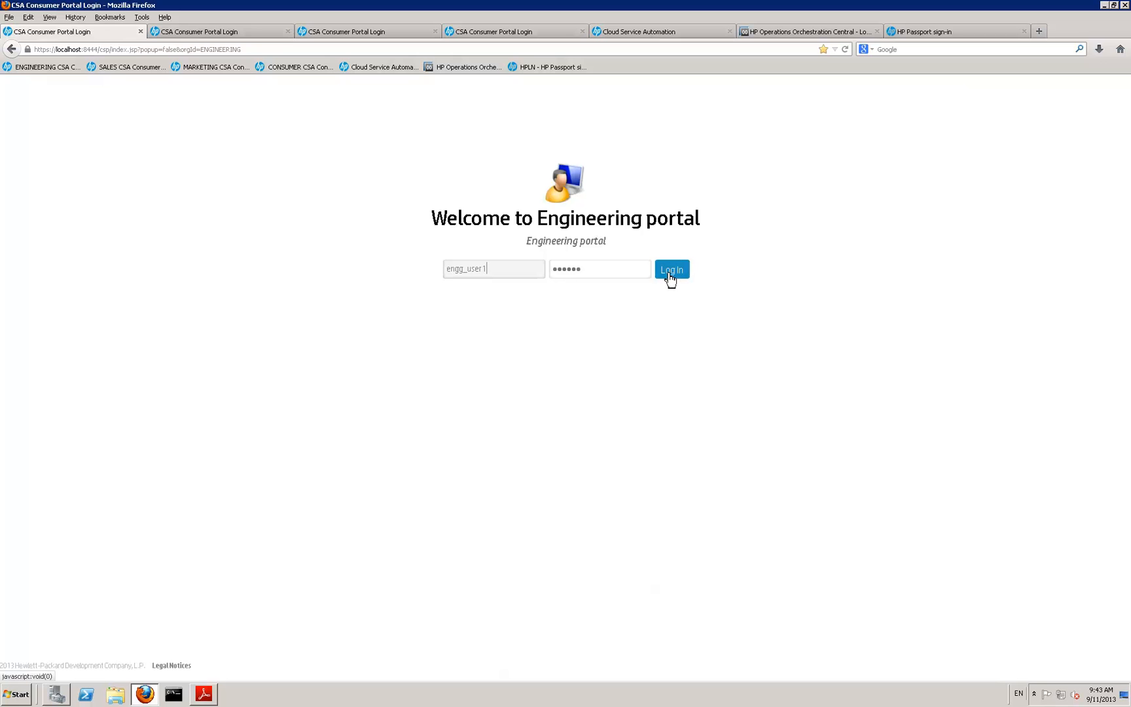
Log in as engg_user1, browse Application Services in the catalog and select the PAASin5 offering.
left_click(670, 270)
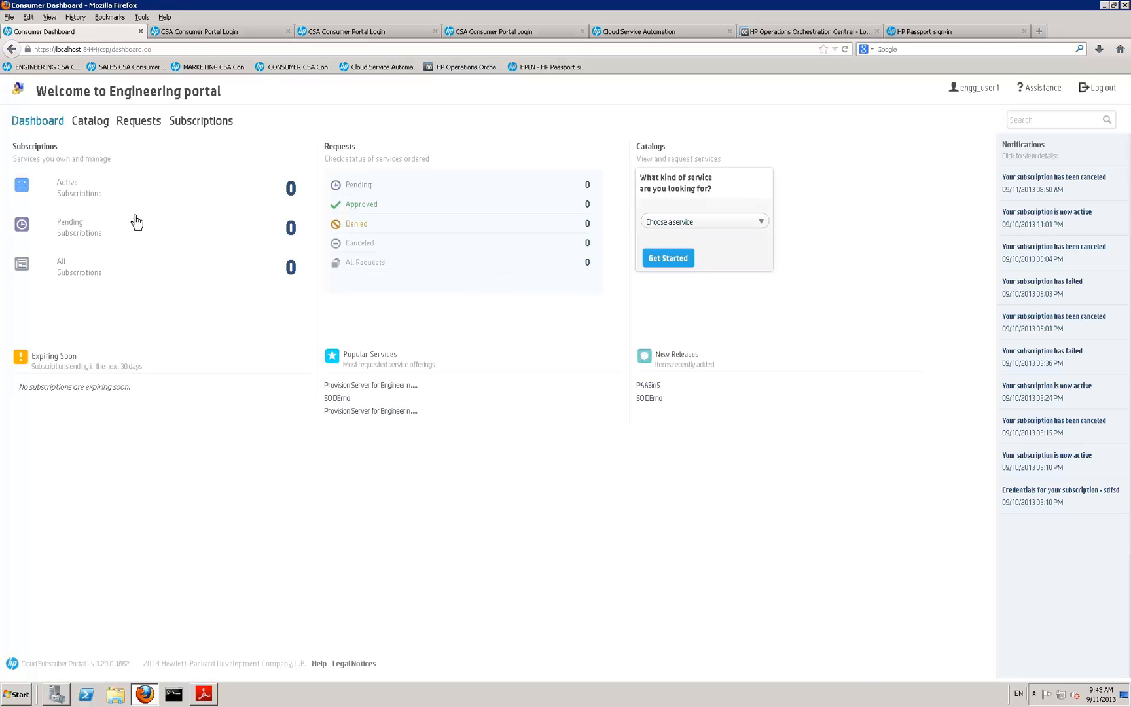
left_click(89, 120)
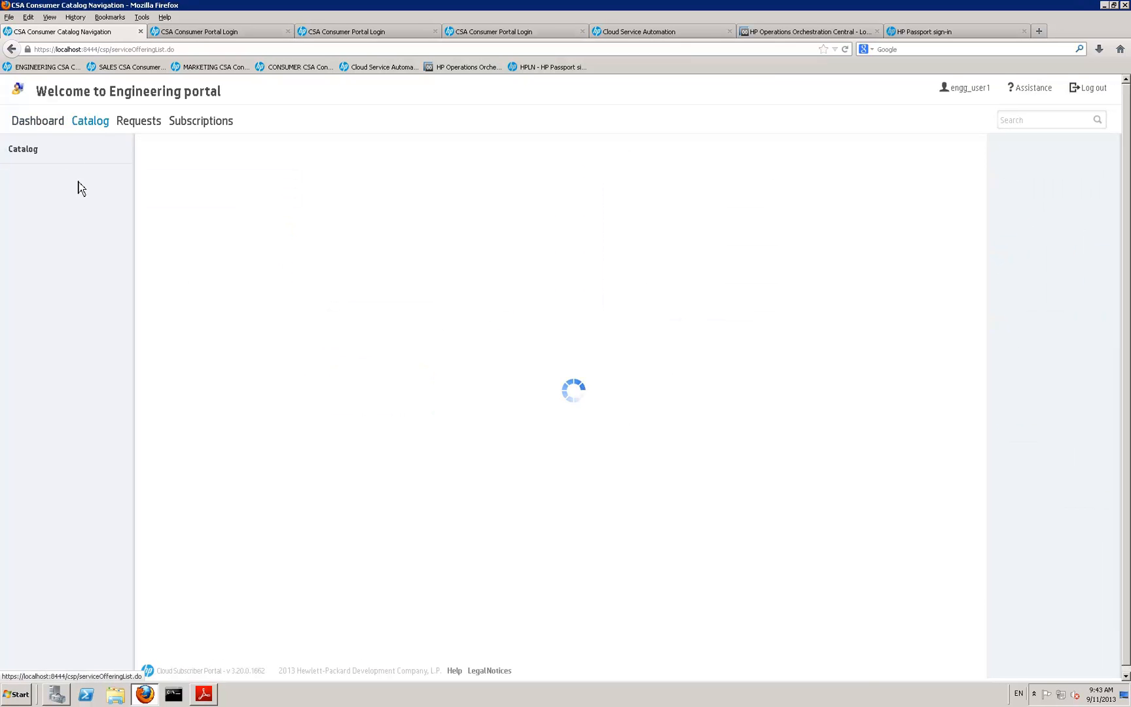
left_click(41, 196)
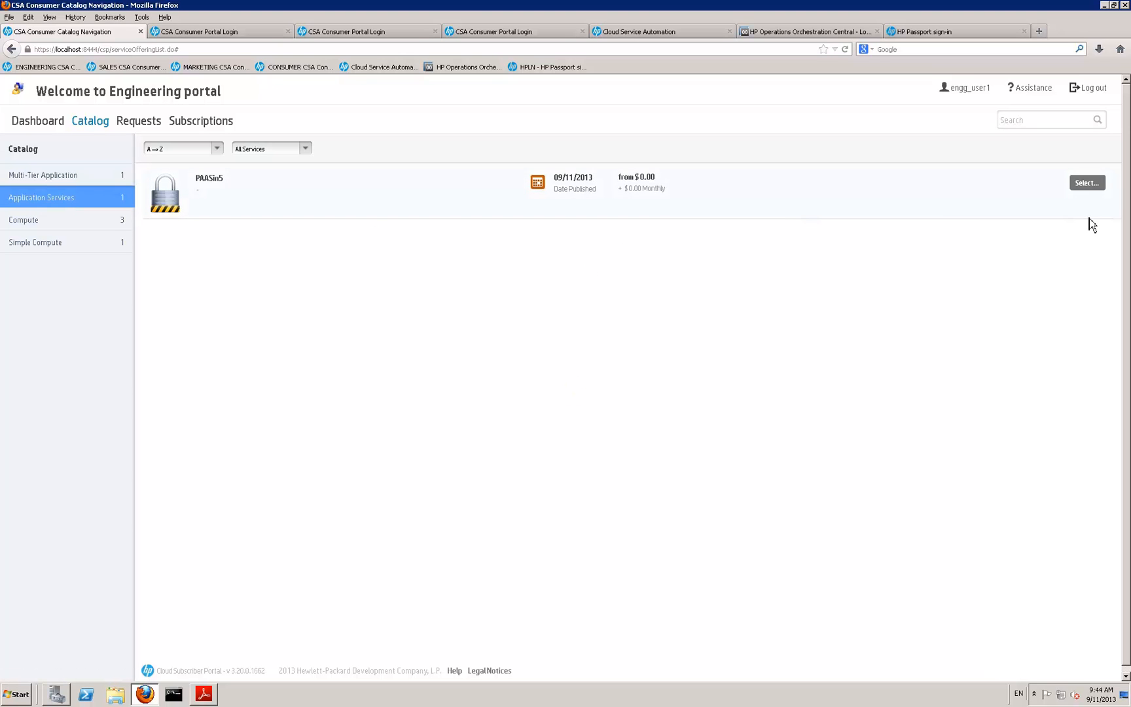
left_click(1085, 182)
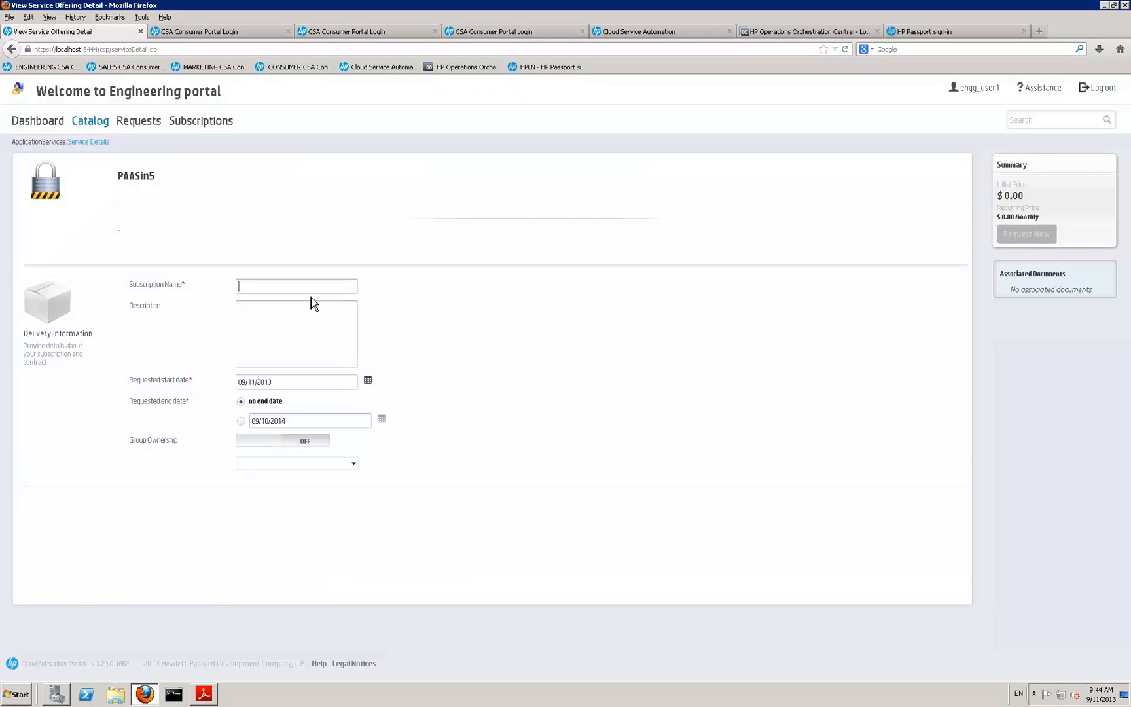
Request PAASin5 with subscription name 'PAASin5' and confirm to view it as Order - Pending.
type("PAASin5")
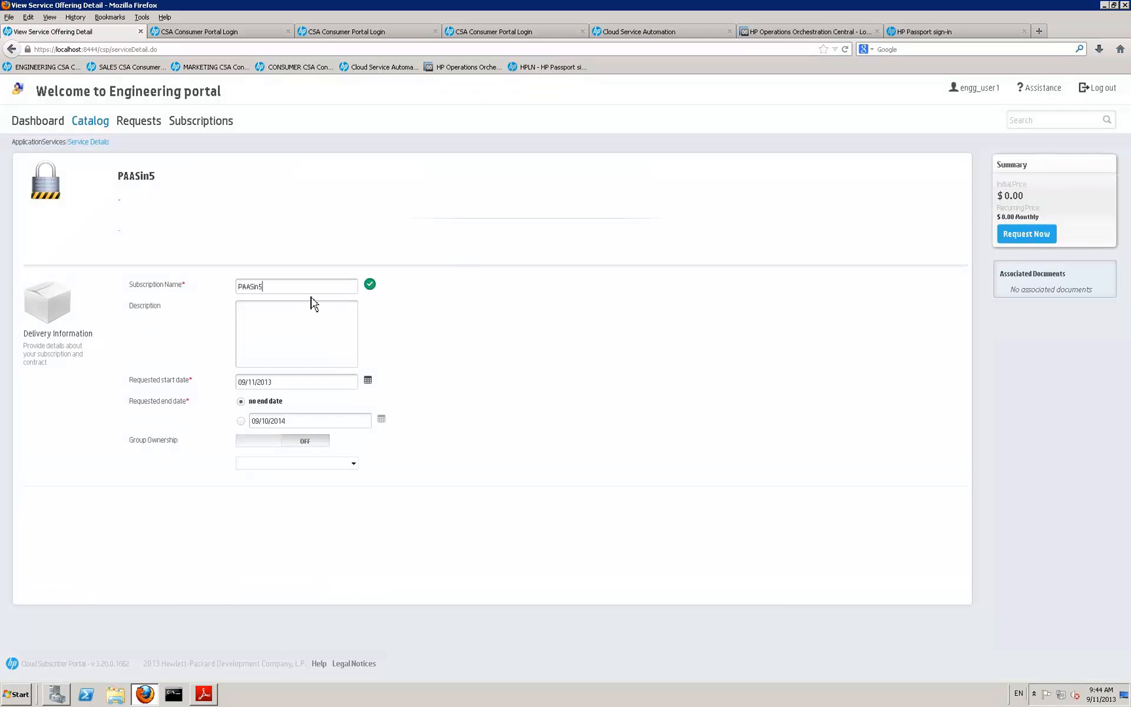
left_click(1026, 234)
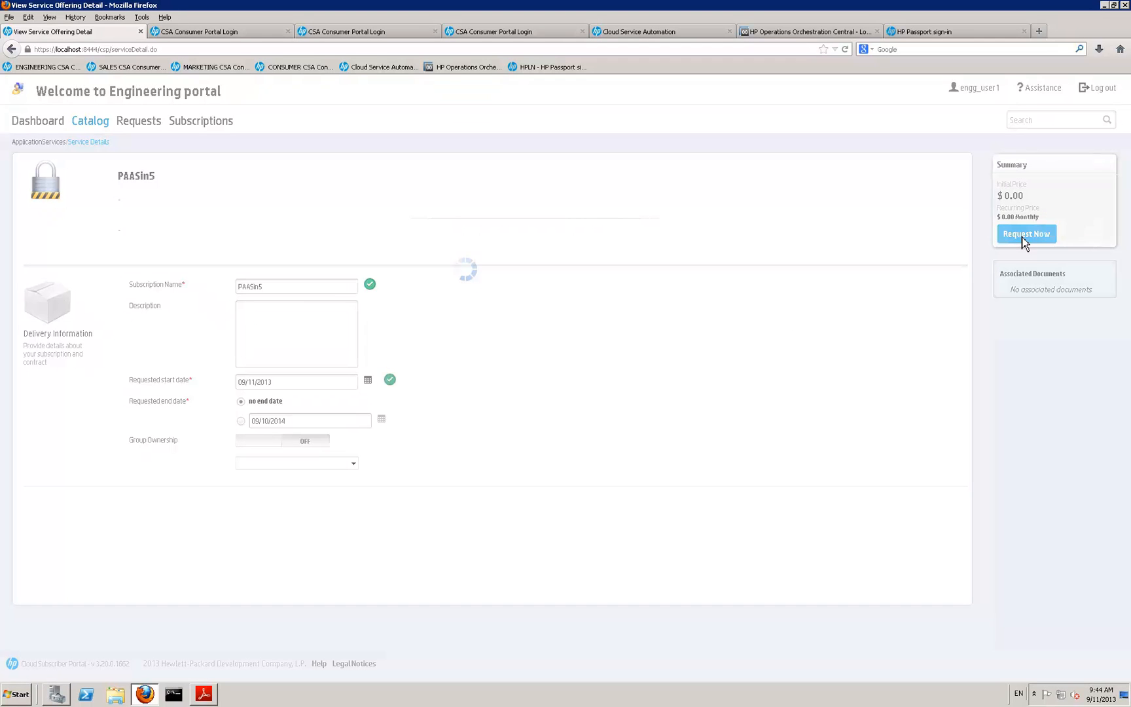
left_click(1025, 234)
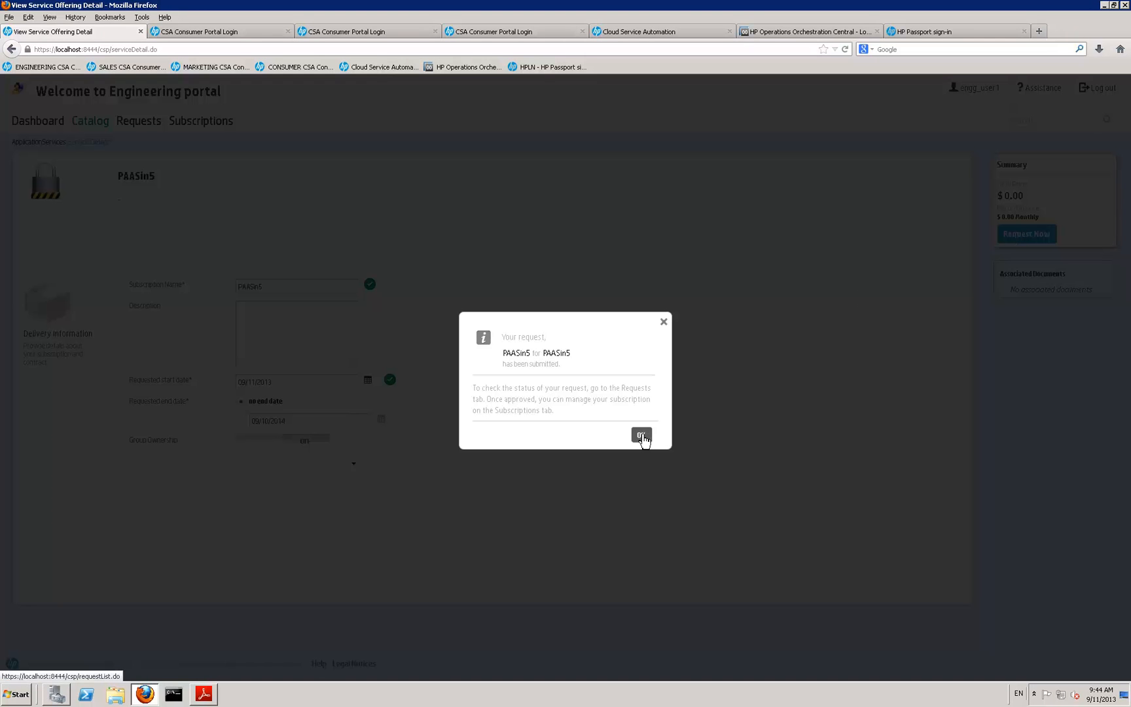
left_click(640, 435)
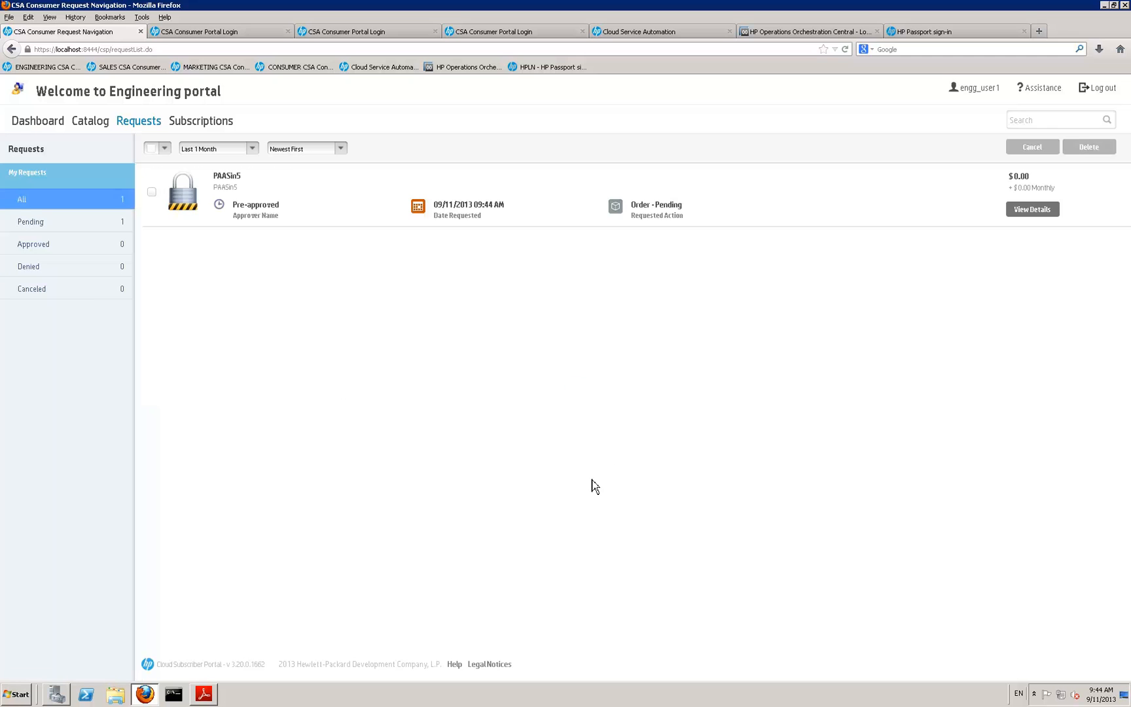